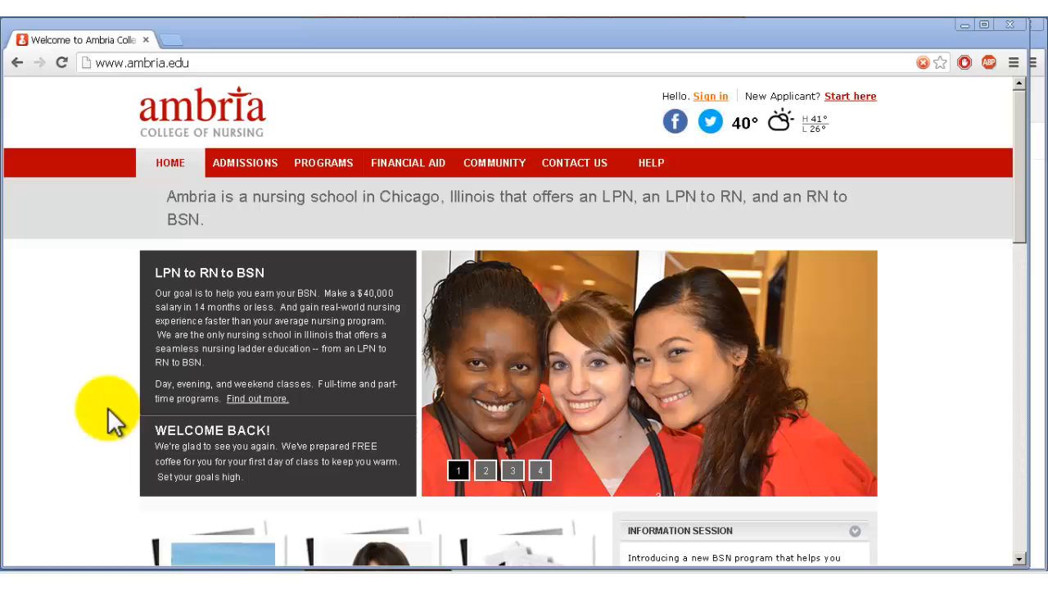
pyautogui.moveTo(99, 213)
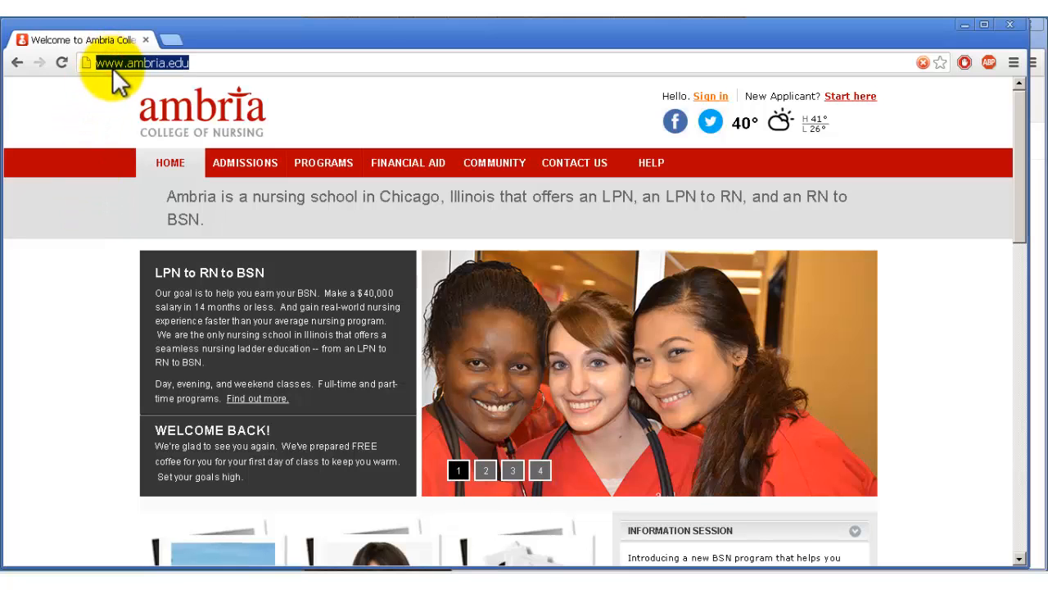
pyautogui.click(244, 162)
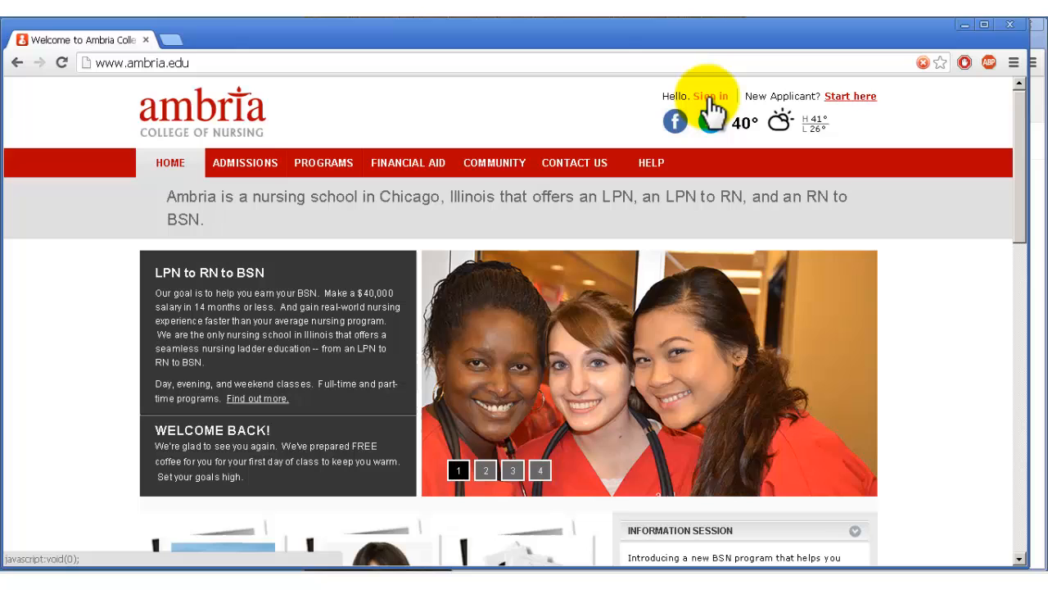
pyautogui.click(710, 96)
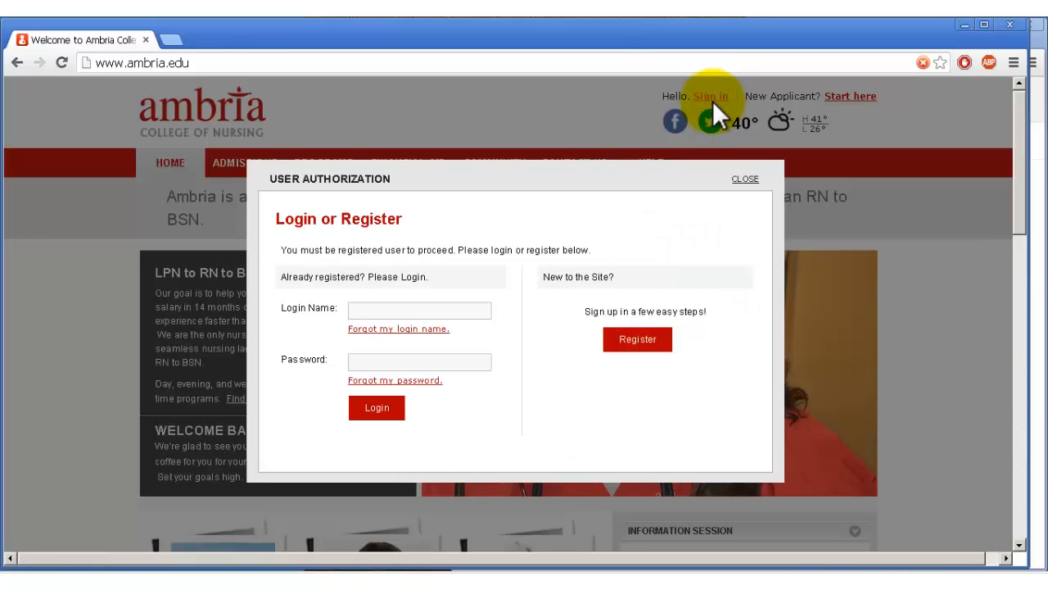
pyautogui.click(420, 310)
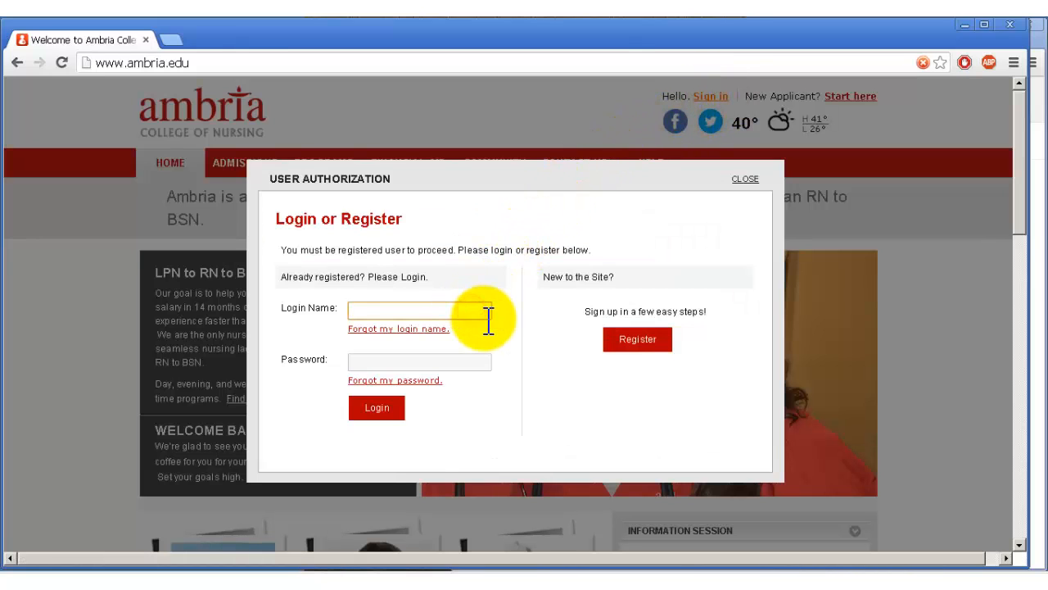
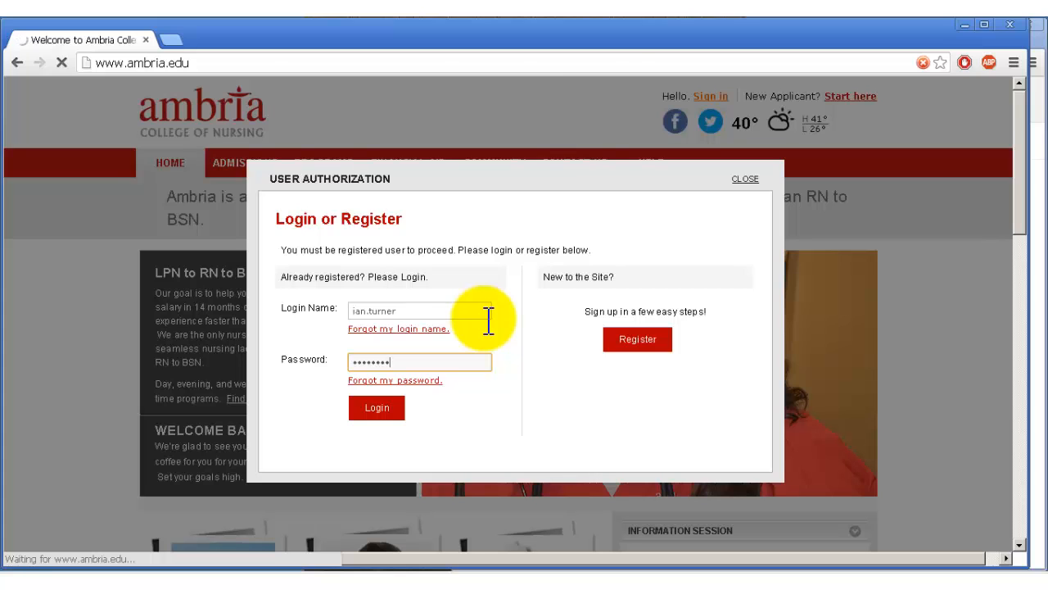
pyautogui.click(376, 407)
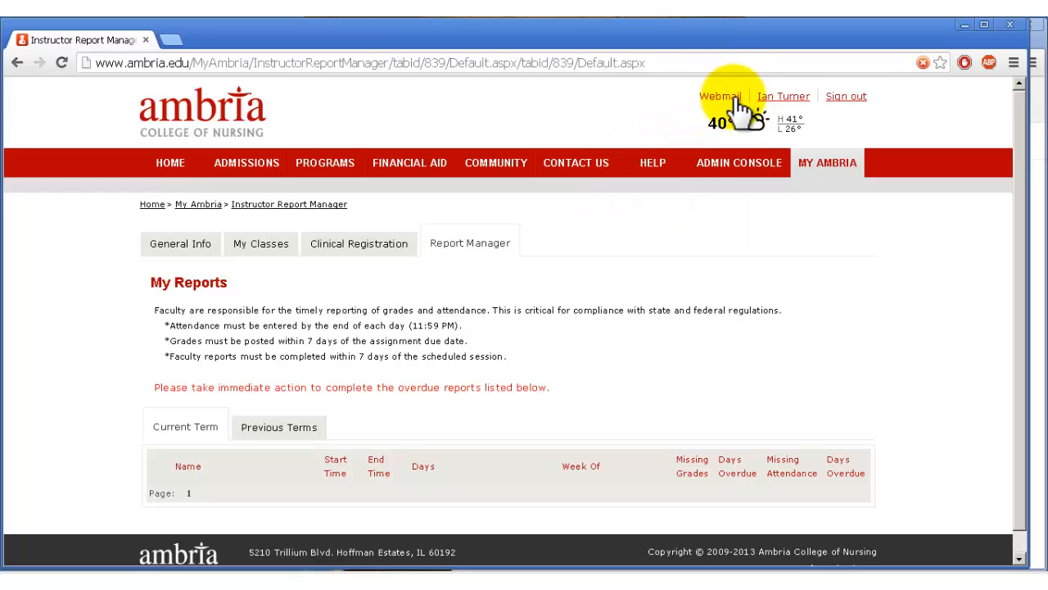
# Open the college Gmail inbox via Webmail and go to its Settings page.
pyautogui.click(720, 95)
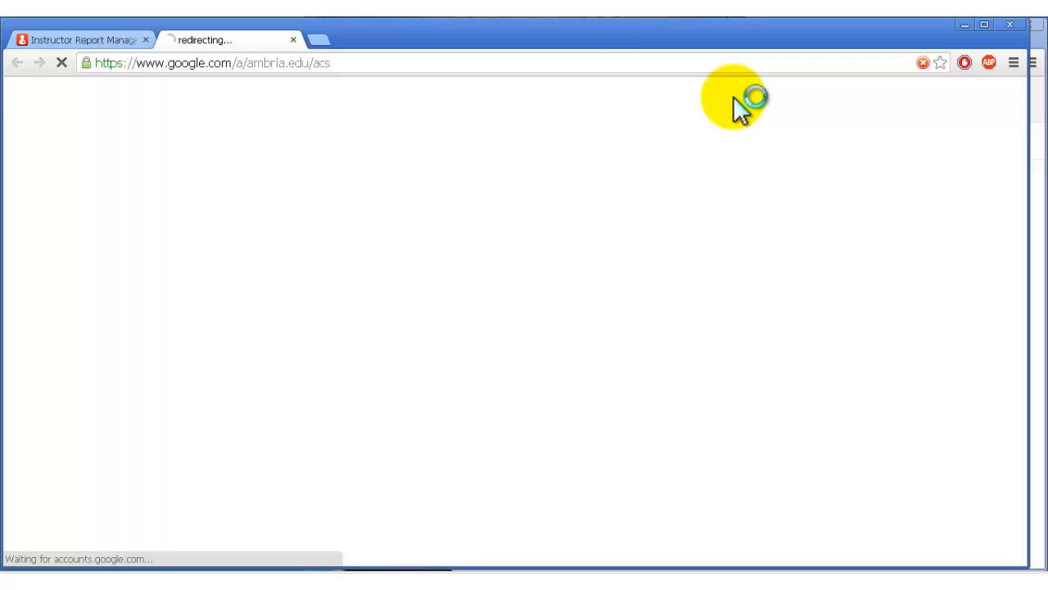
pyautogui.moveTo(217, 107)
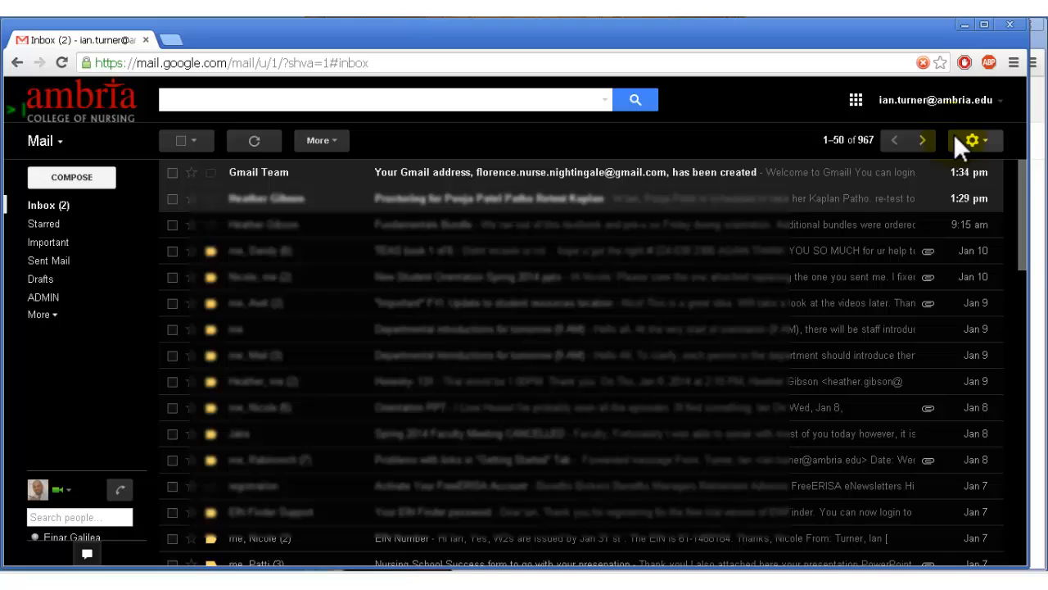
pyautogui.click(973, 140)
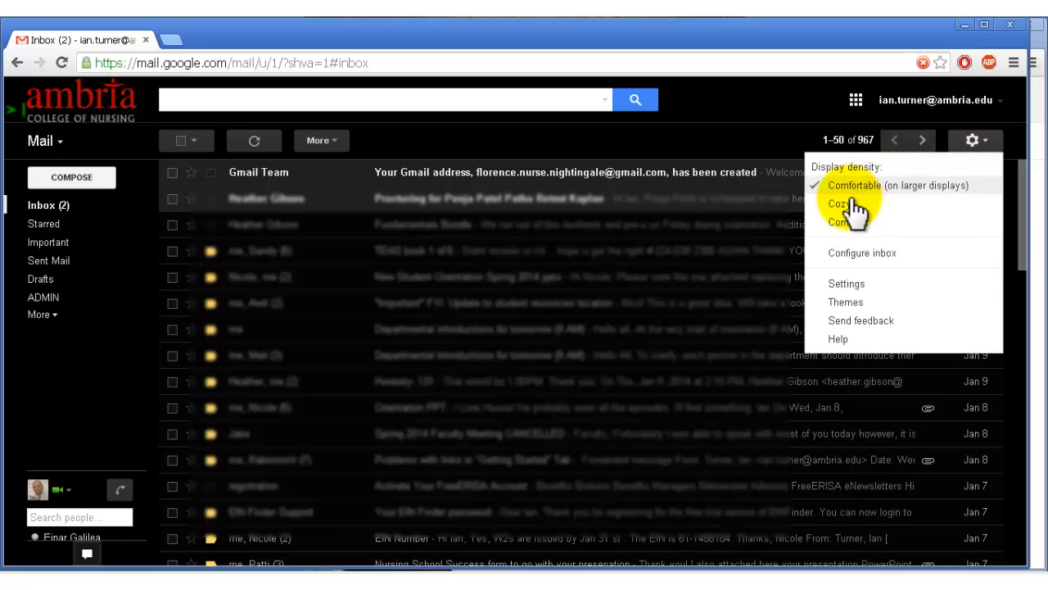
pyautogui.click(841, 203)
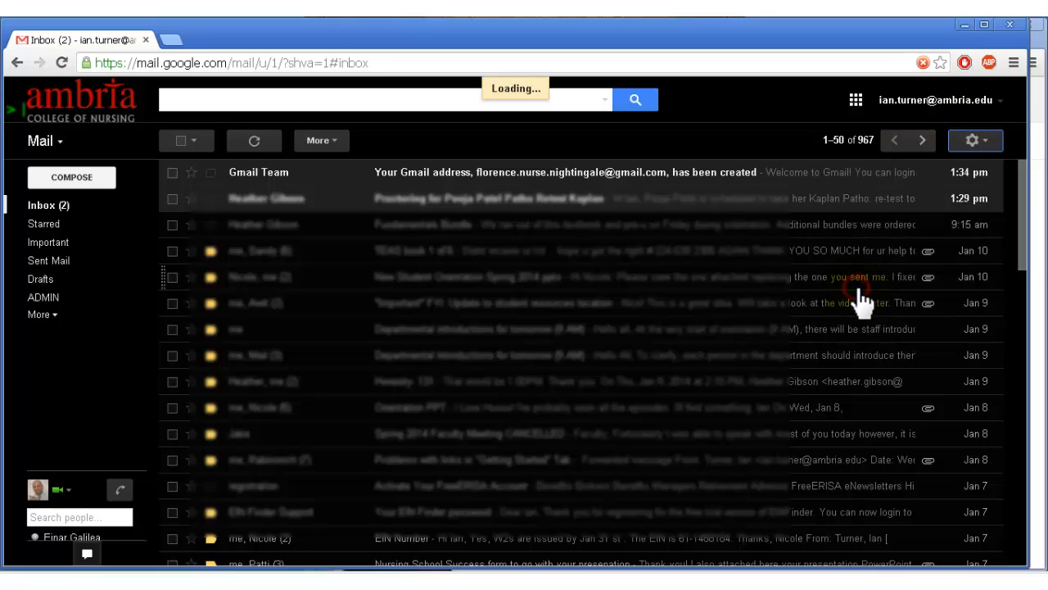
# Show the Forwarding and POP/IMAP section of the Gmail settings.
pyautogui.click(973, 140)
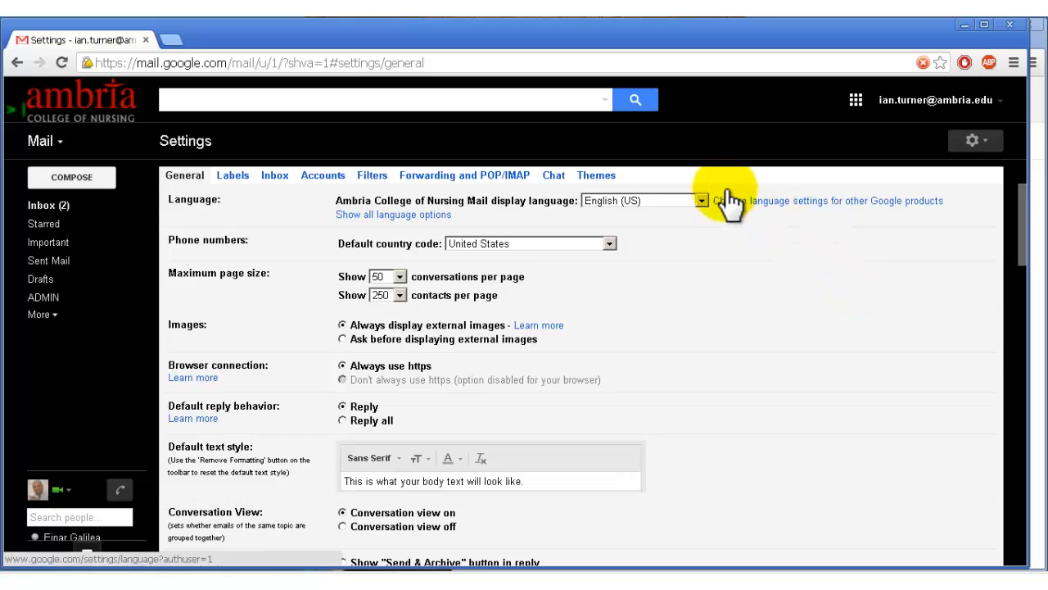
pyautogui.moveTo(458, 182)
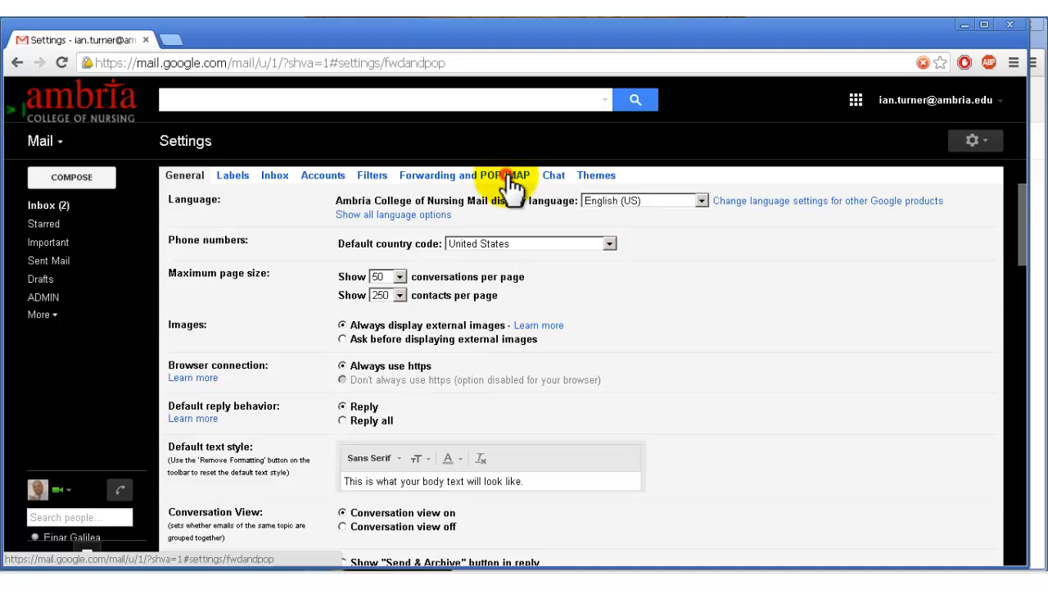
pyautogui.click(464, 175)
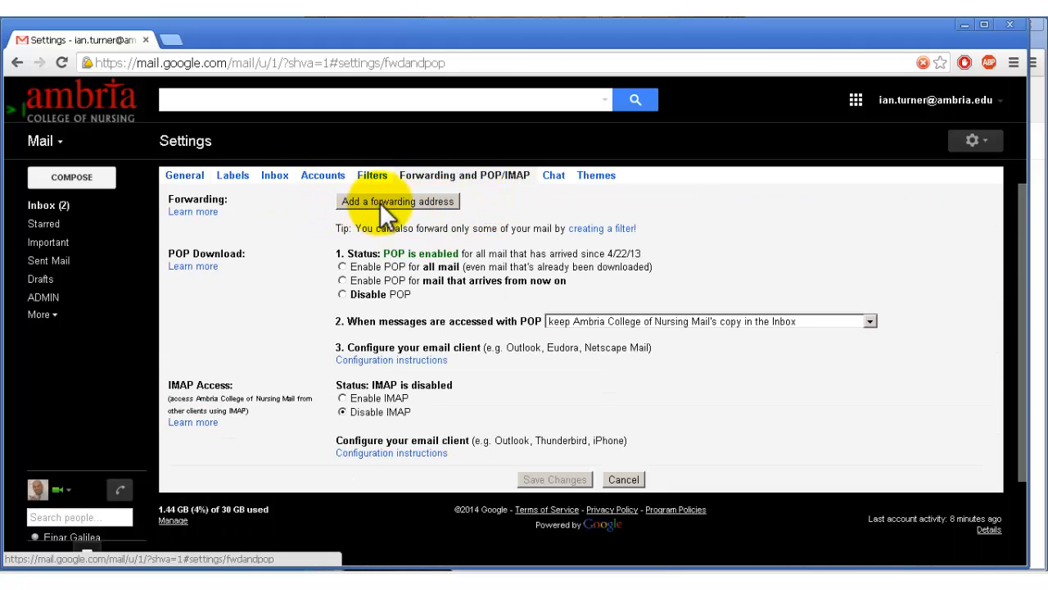
pyautogui.moveTo(450, 201)
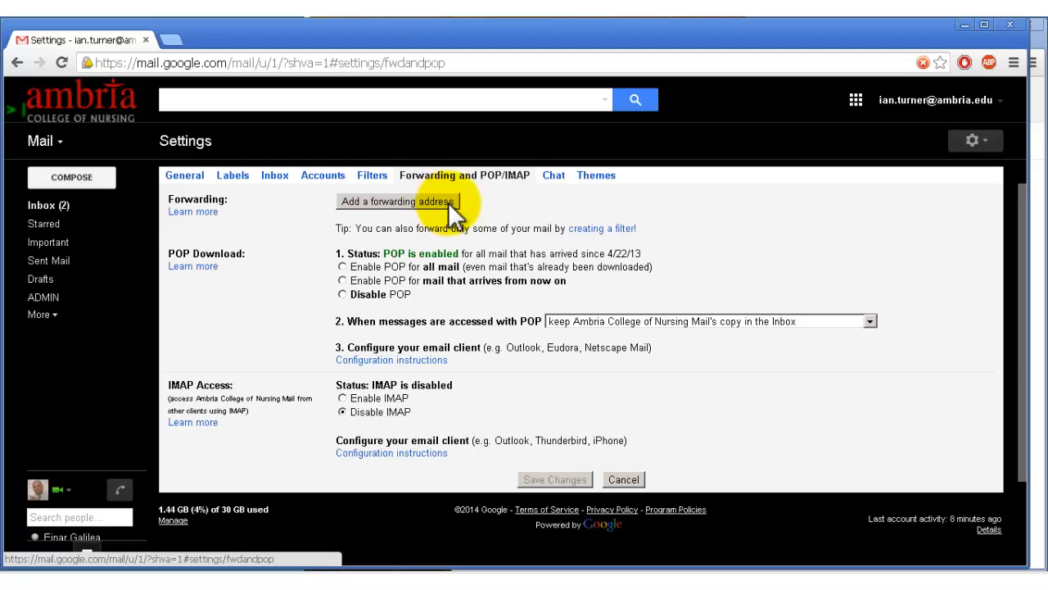
# Add the personal Gmail address as a forwarding address and approve sending its confirmation code.
pyautogui.click(398, 202)
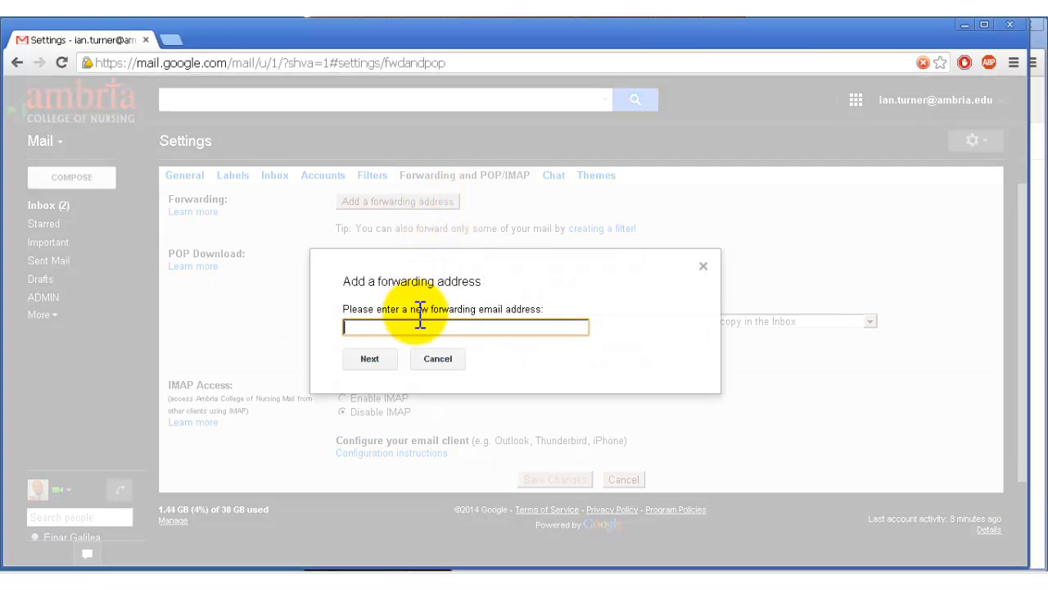
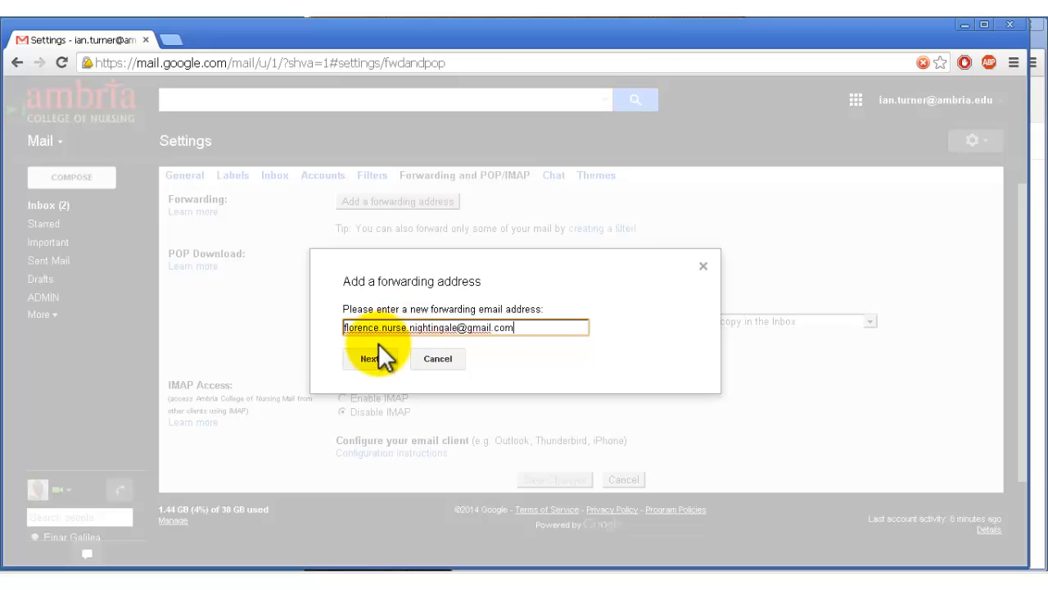
pyautogui.click(368, 359)
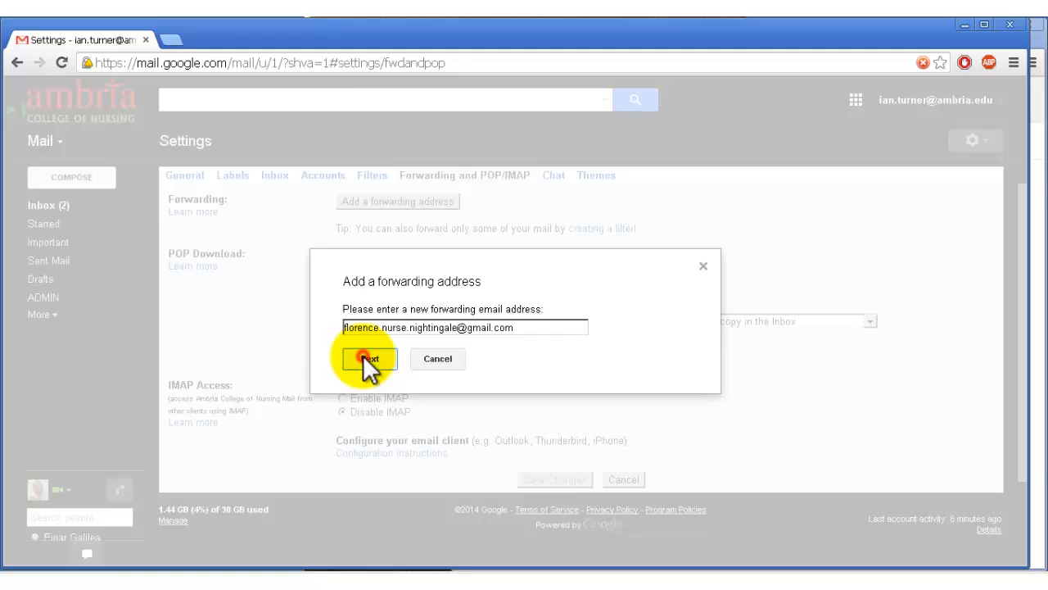
pyautogui.click(370, 358)
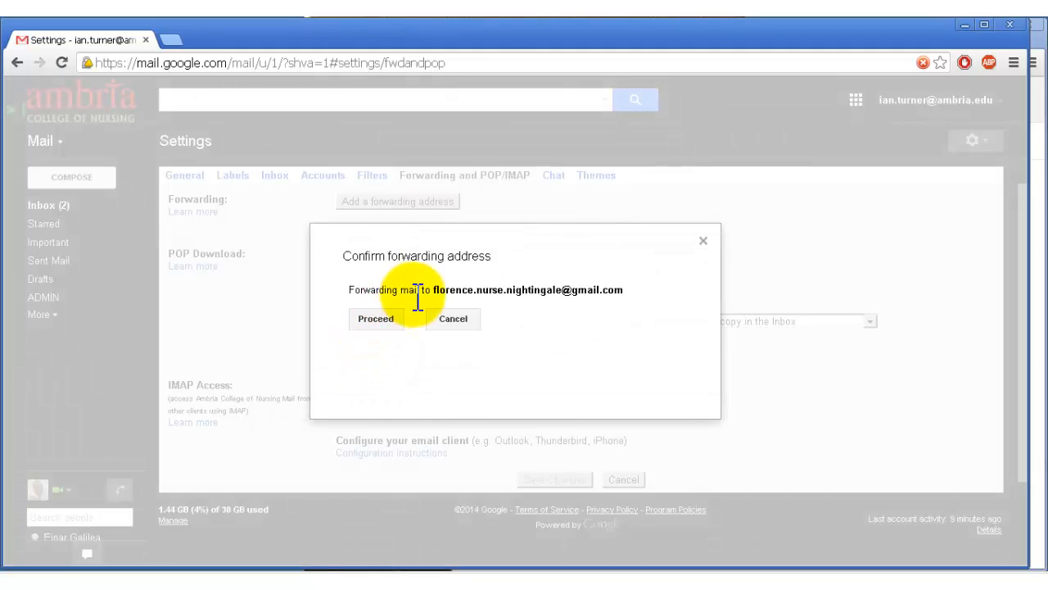
pyautogui.moveTo(631, 295)
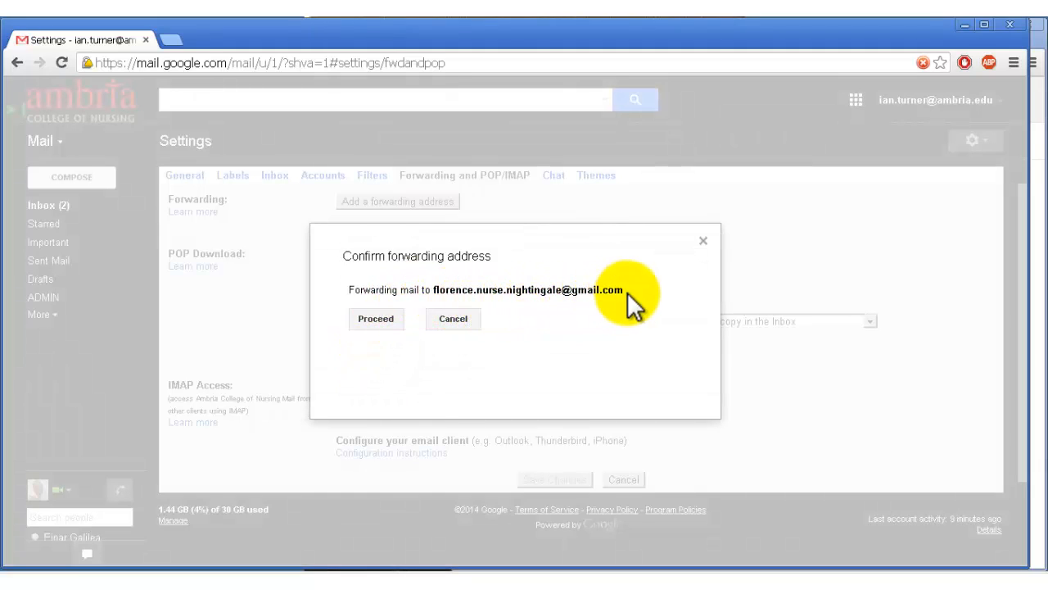
pyautogui.click(376, 319)
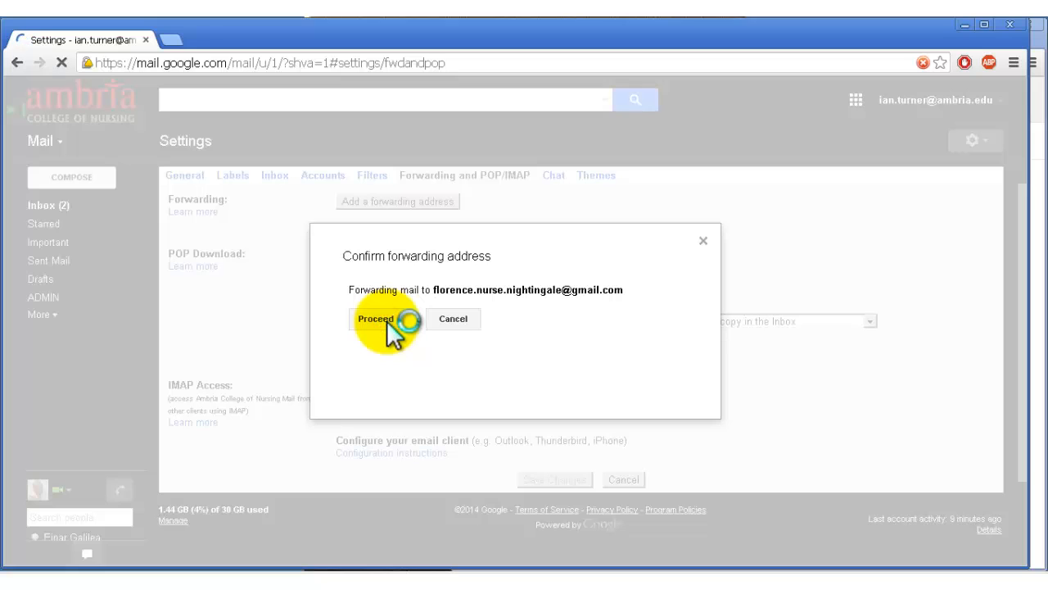
pyautogui.click(376, 318)
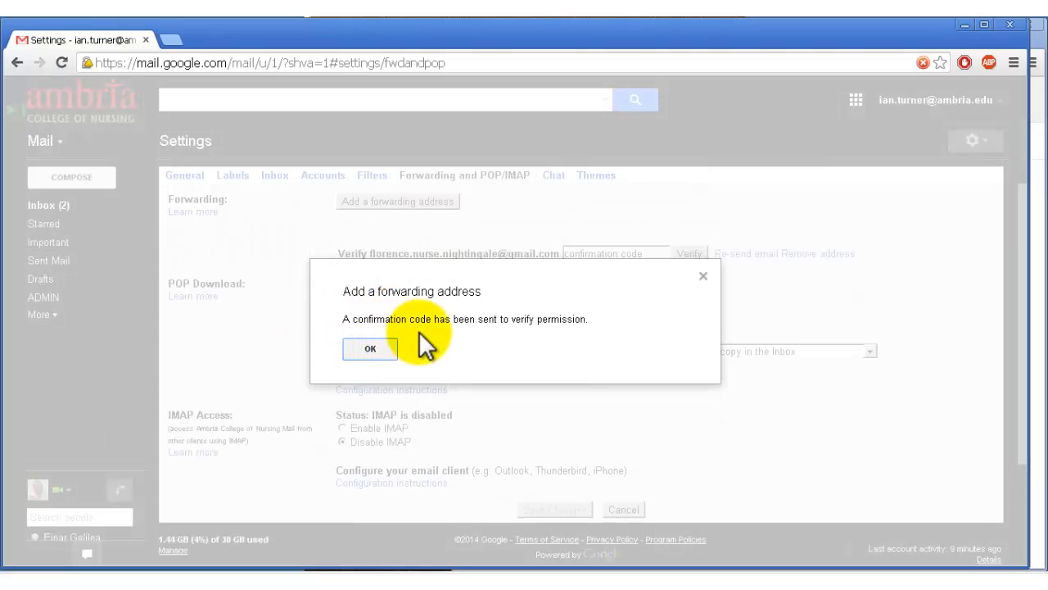
pyautogui.moveTo(582, 336)
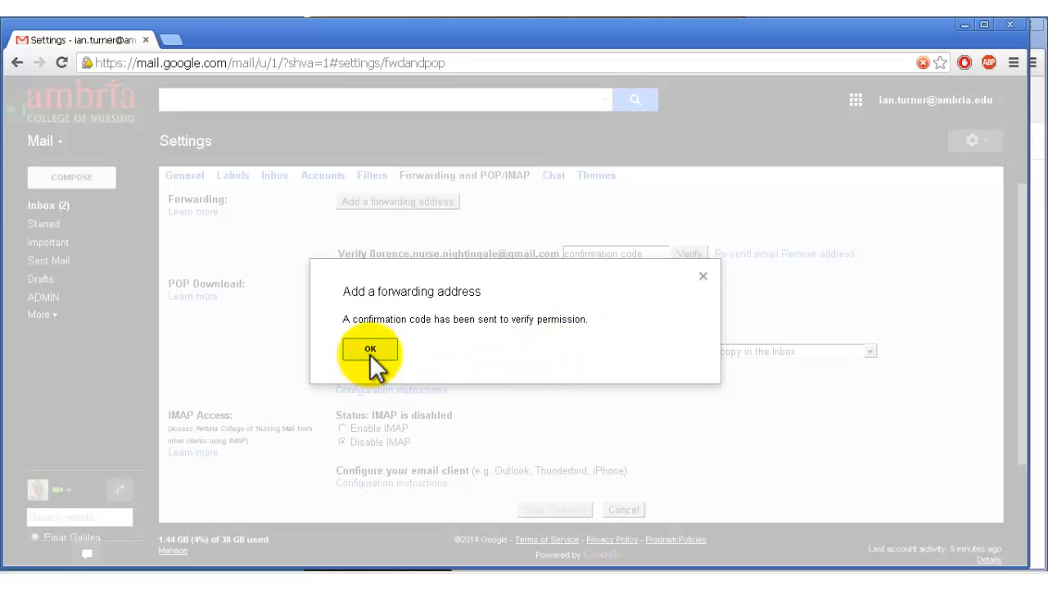
# Dismiss the confirmation-code notice and bring the personal Gmail inbox into full view.
pyautogui.click(369, 349)
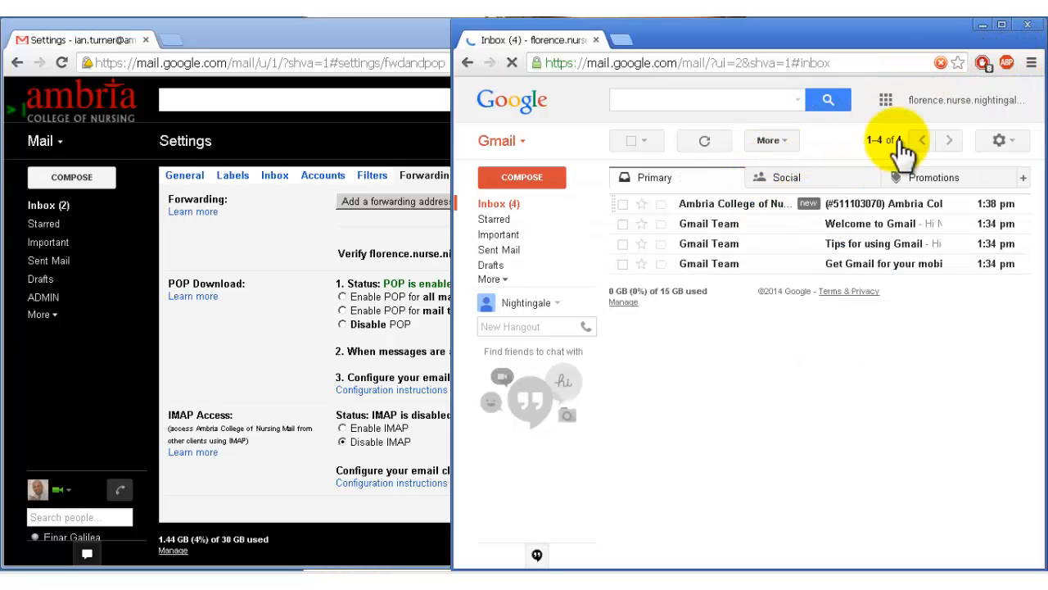
pyautogui.click(1001, 23)
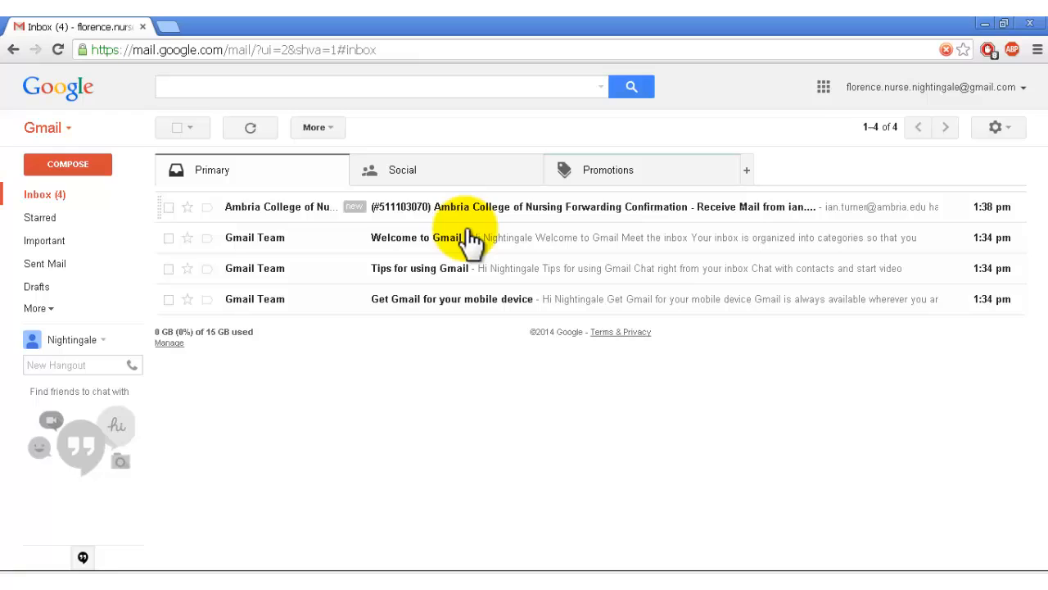
pyautogui.moveTo(500, 221)
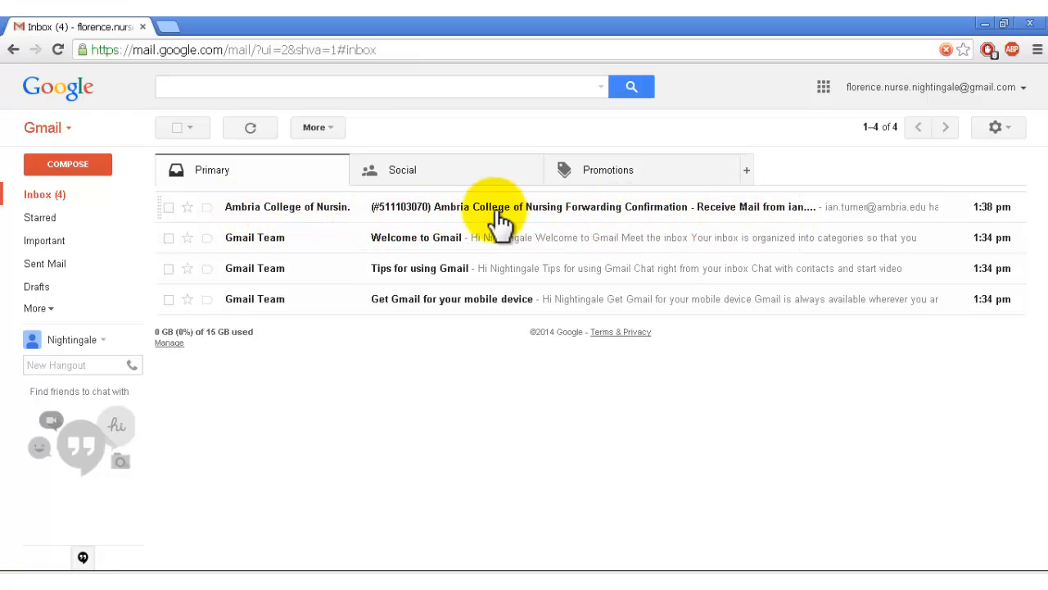
# Copy the confirmation code from the Ambria Forwarding Confirmation email.
pyautogui.click(500, 206)
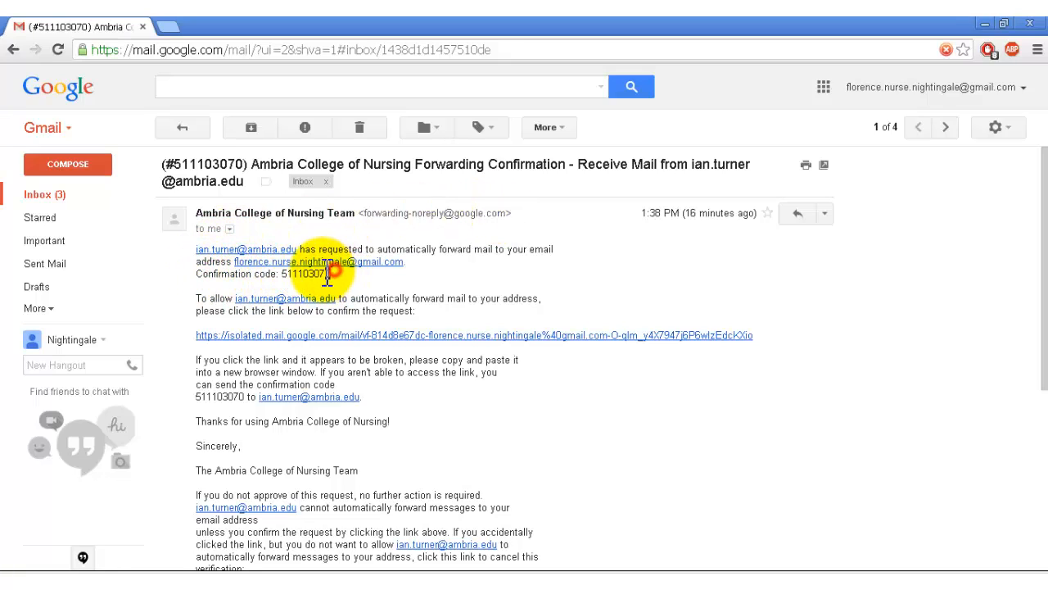
pyautogui.doubleClick(301, 273)
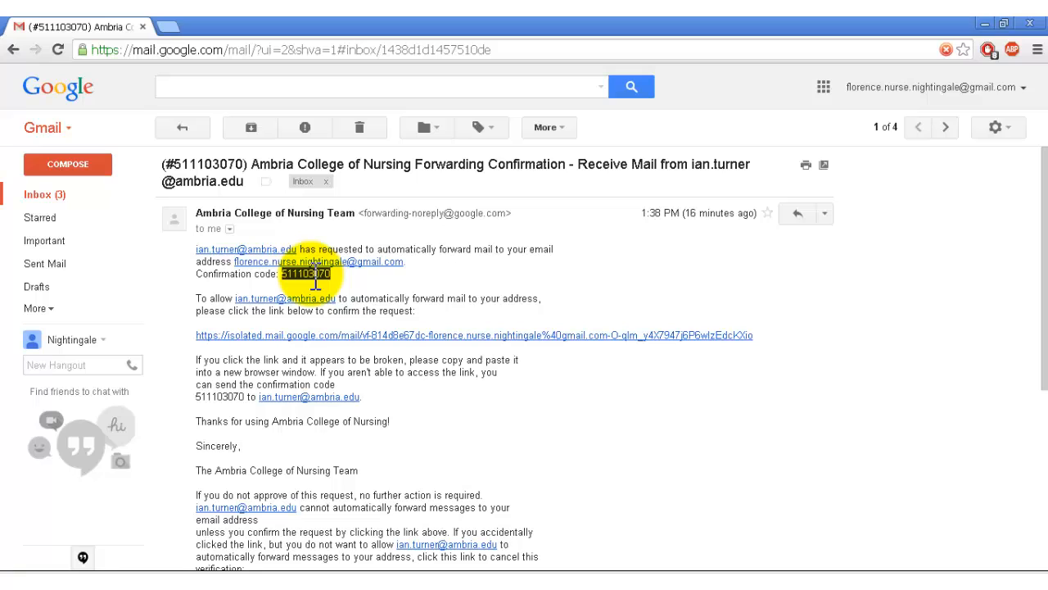
pyautogui.rightClick(307, 272)
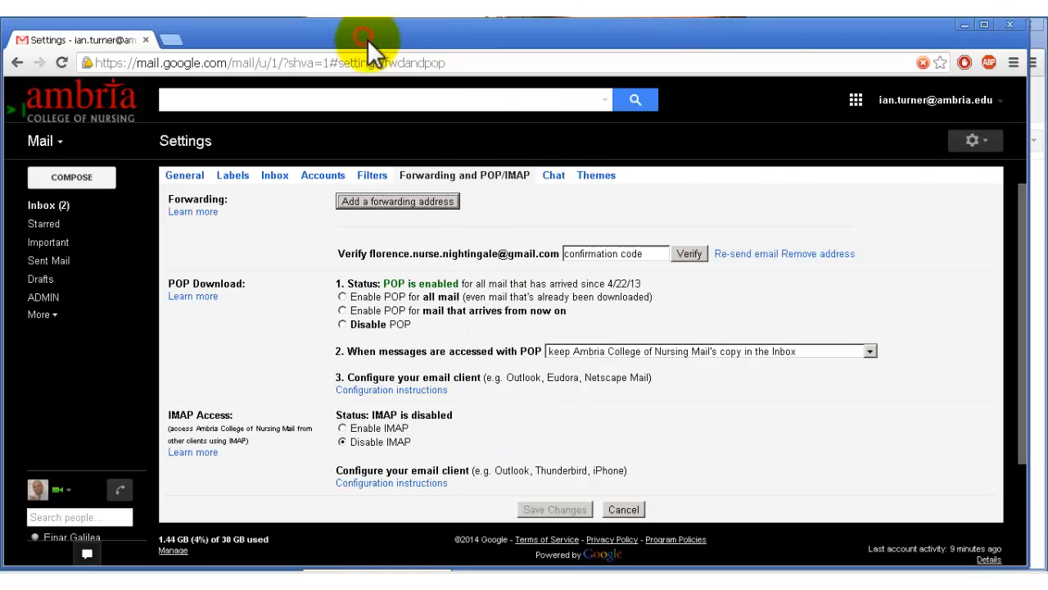
pyautogui.click(615, 253)
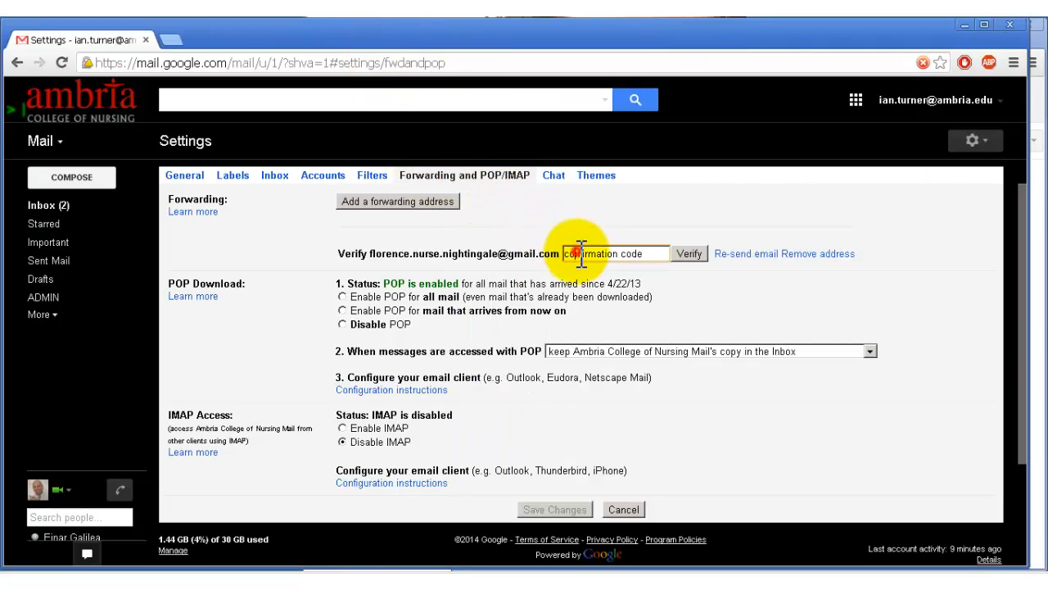
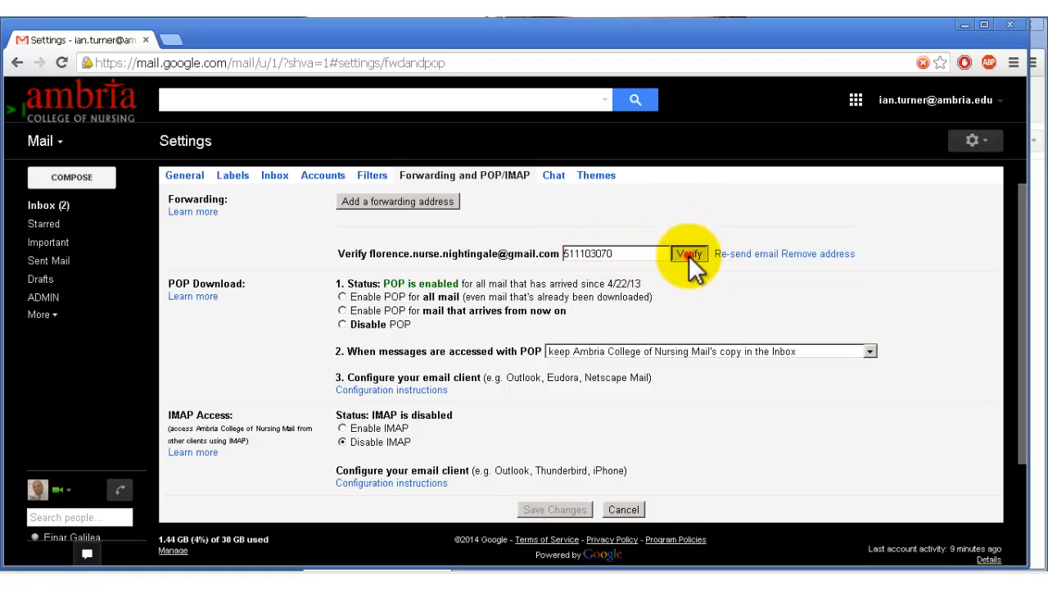
pyautogui.click(689, 253)
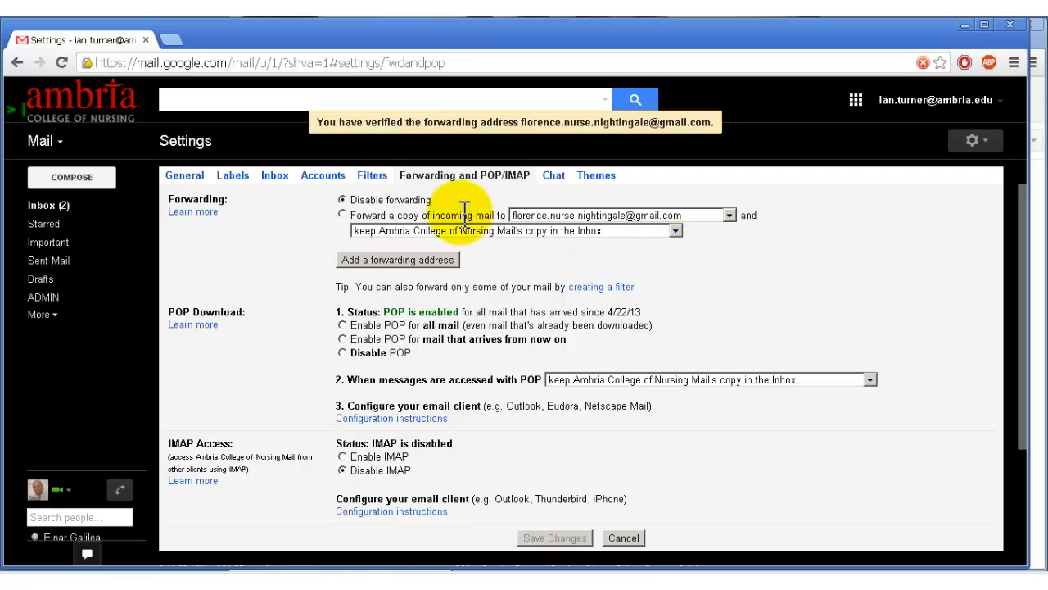
pyautogui.moveTo(303, 229)
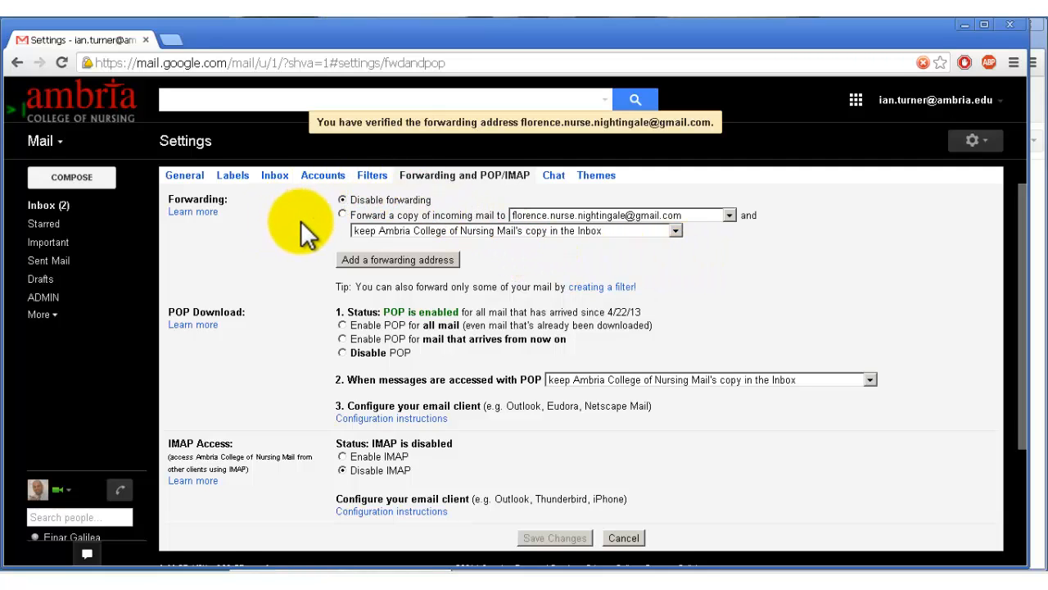
# Forward a copy of incoming mail to the personal address, keeping the college's copy in the Inbox.
pyautogui.click(342, 215)
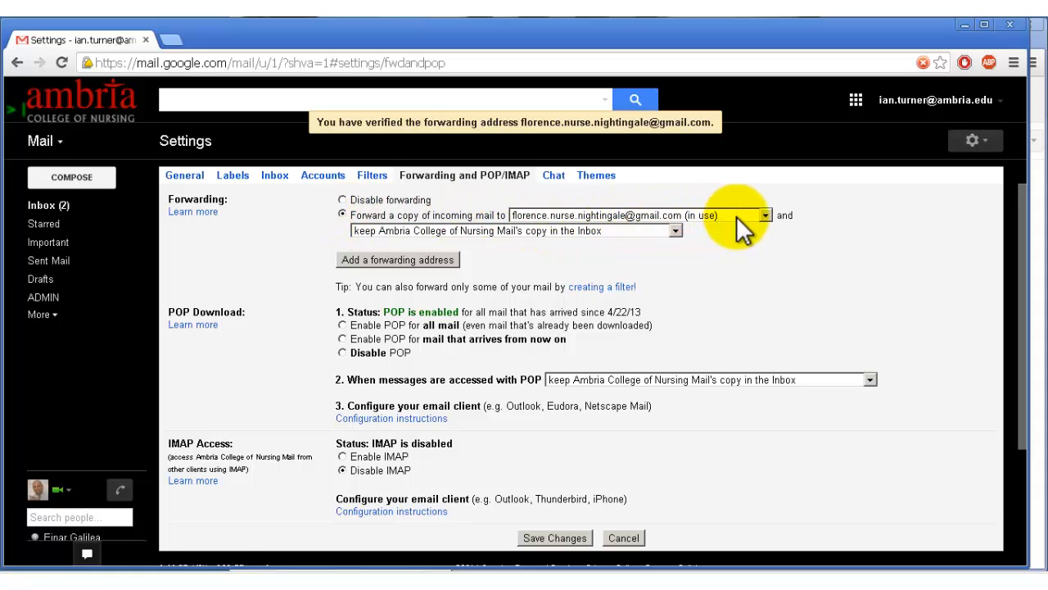
pyautogui.click(675, 230)
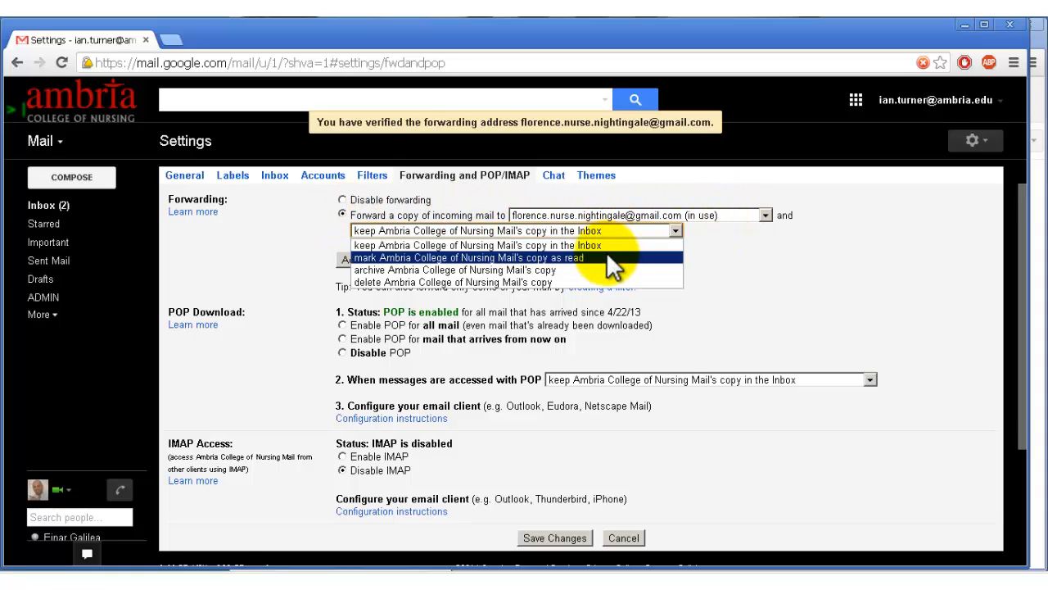
pyautogui.moveTo(589, 245)
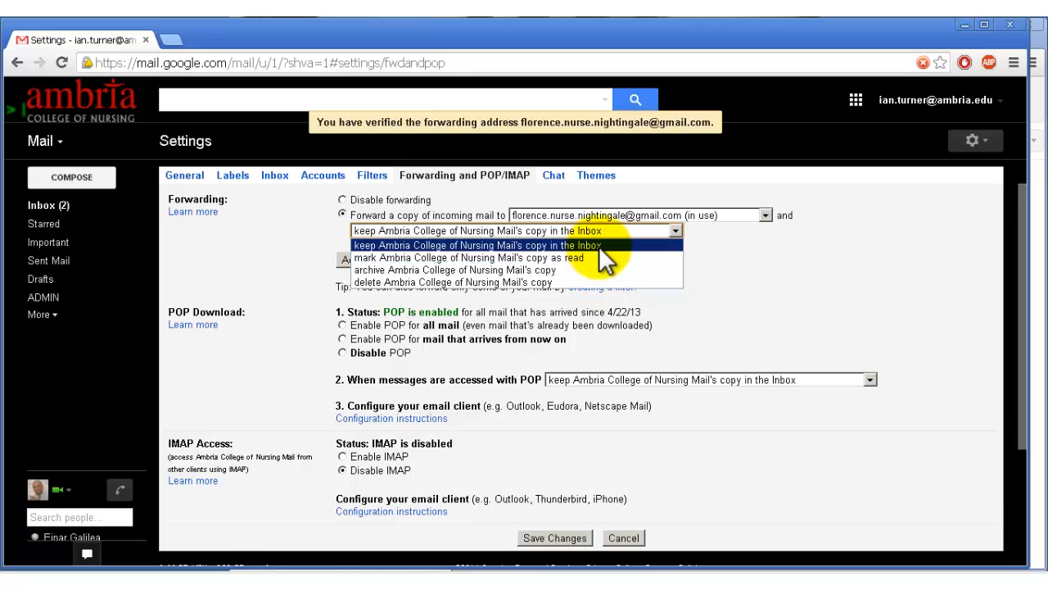
pyautogui.click(475, 244)
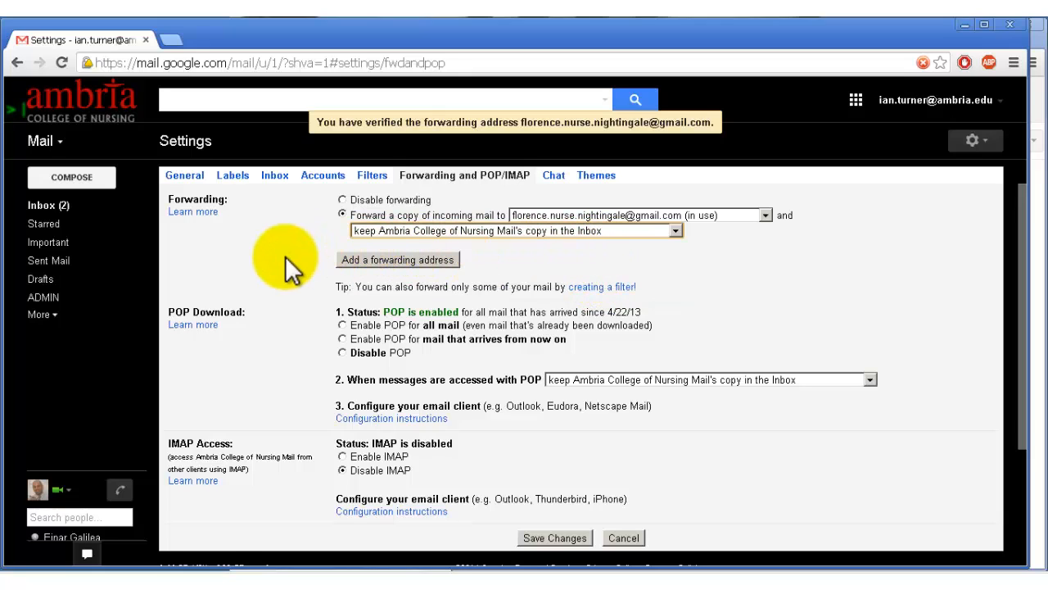
pyautogui.moveTo(455, 266)
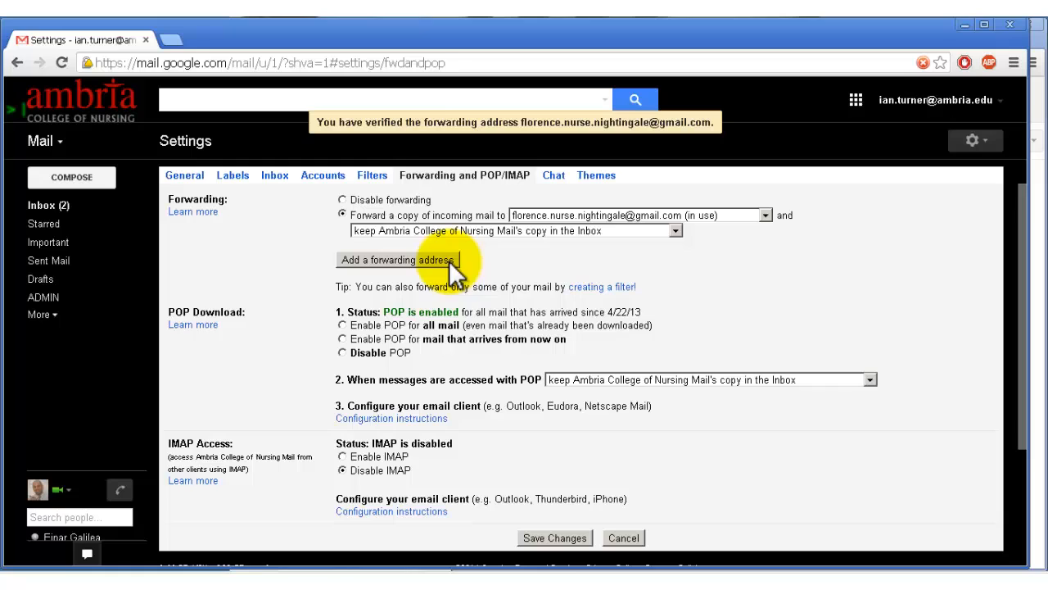
pyautogui.moveTo(548, 491)
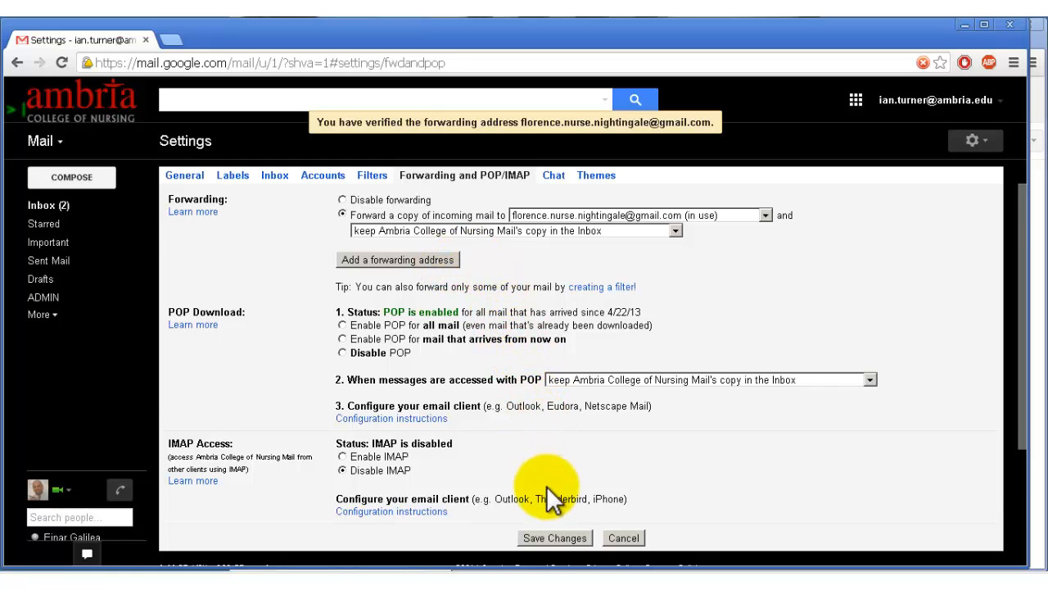
pyautogui.scroll(-3)
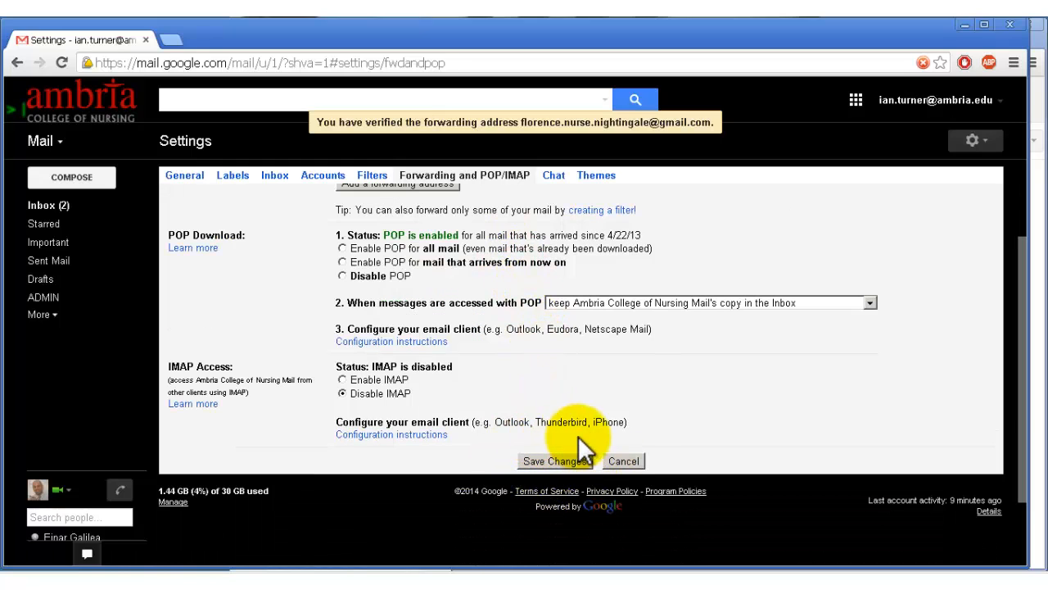
pyautogui.moveTo(578, 464)
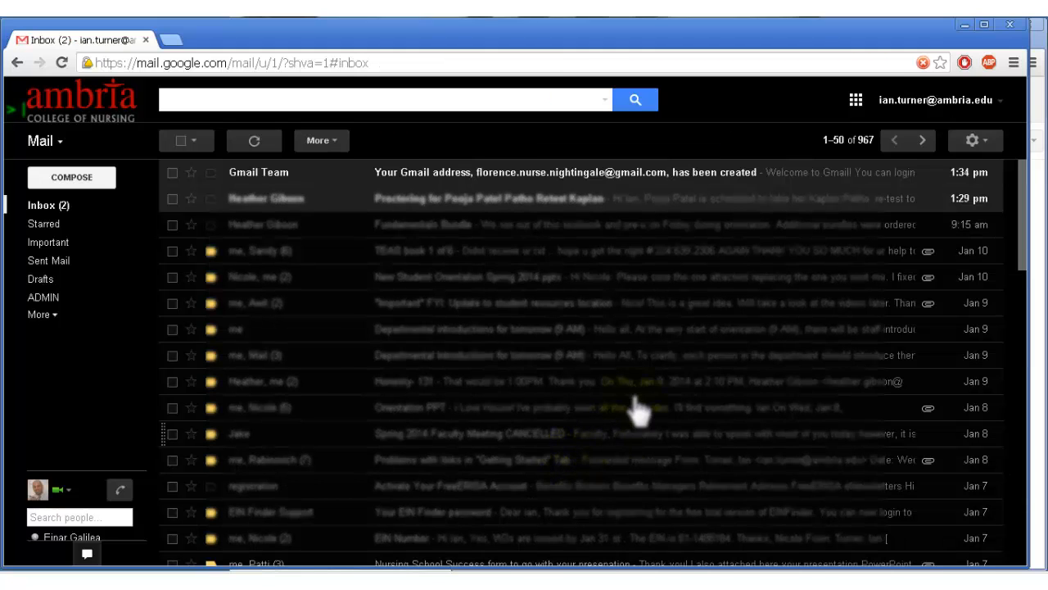
# Send a TEST email (subject and body TEST) to the ambria.edu address and refresh the inbox.
pyautogui.click(71, 177)
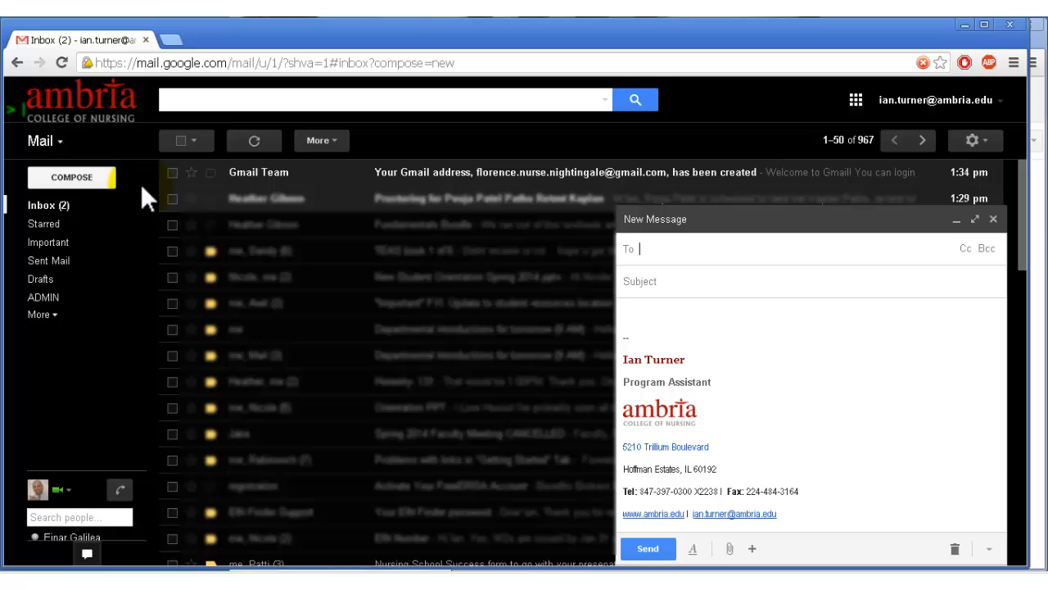
pyautogui.write('ia')
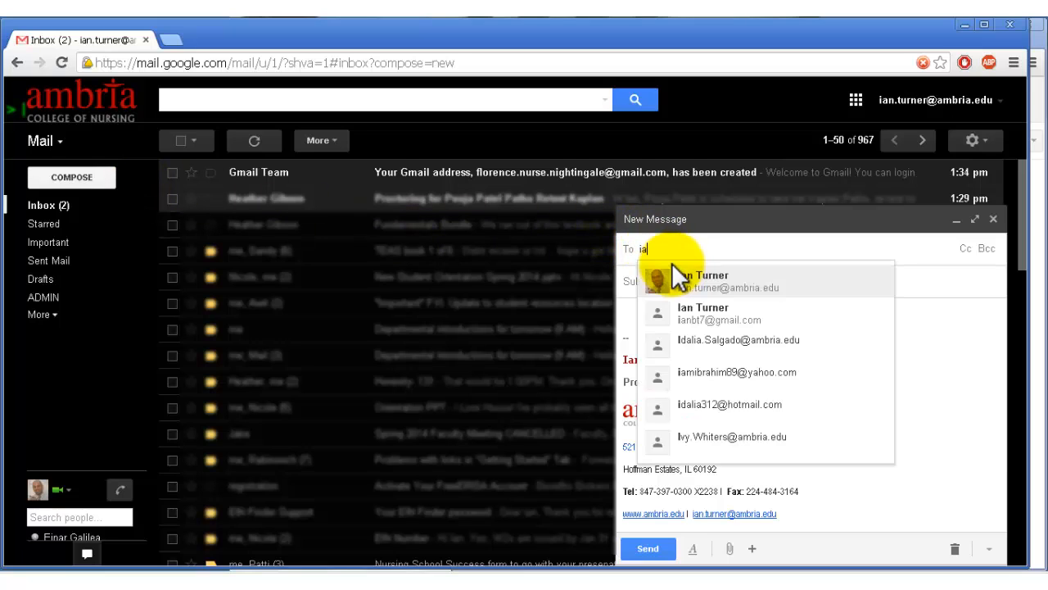
pyautogui.click(710, 281)
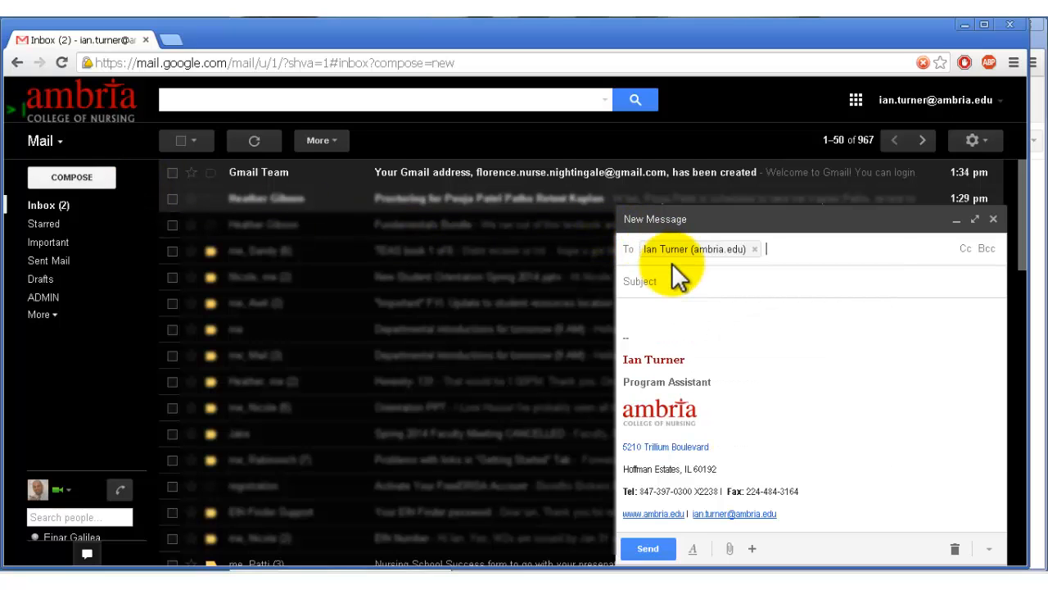
pyautogui.write('TEST')
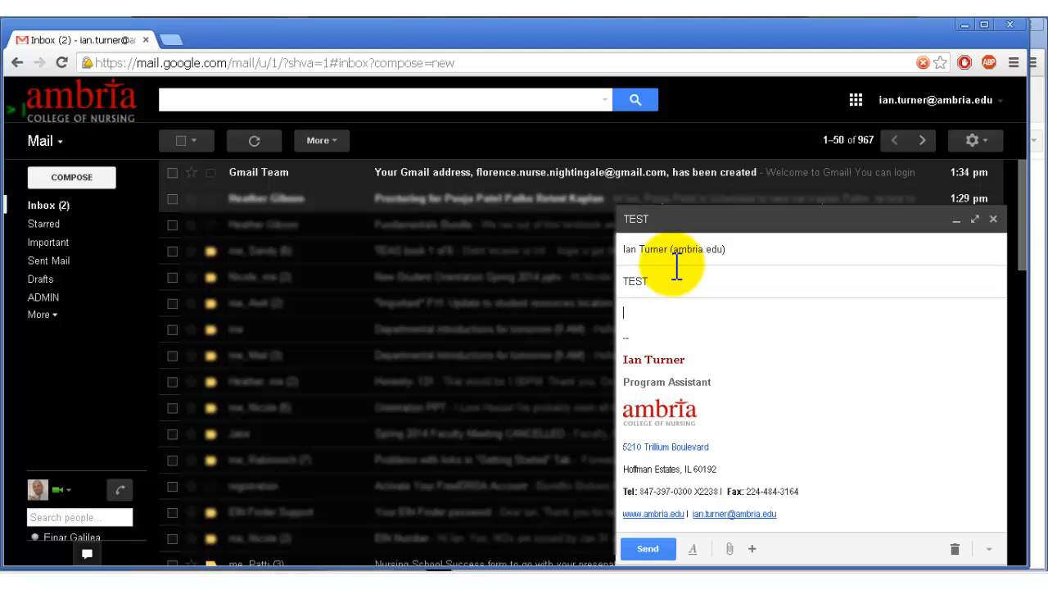
pyautogui.write('TEST')
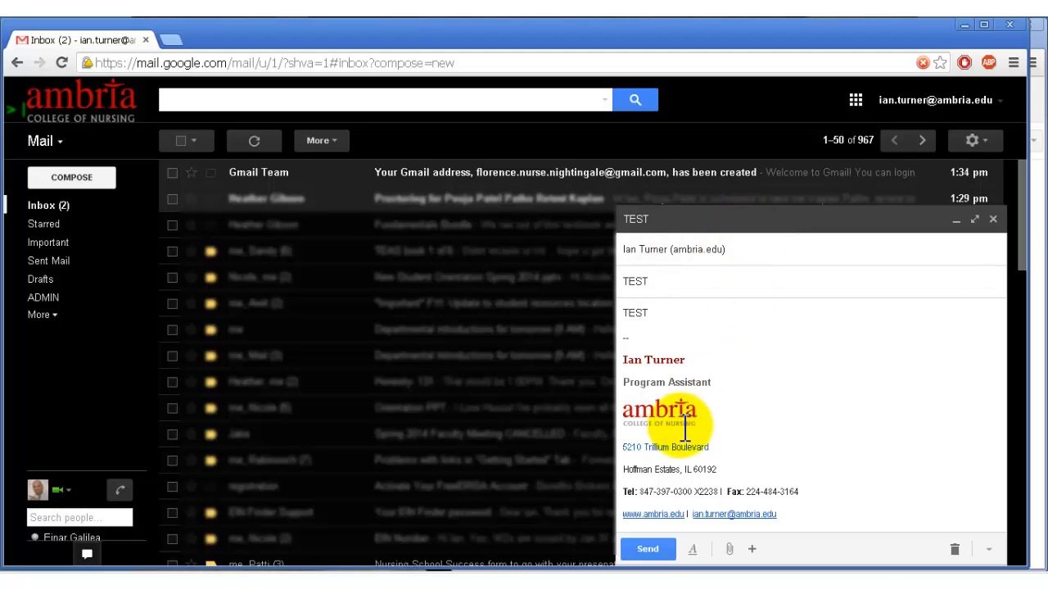
pyautogui.click(647, 547)
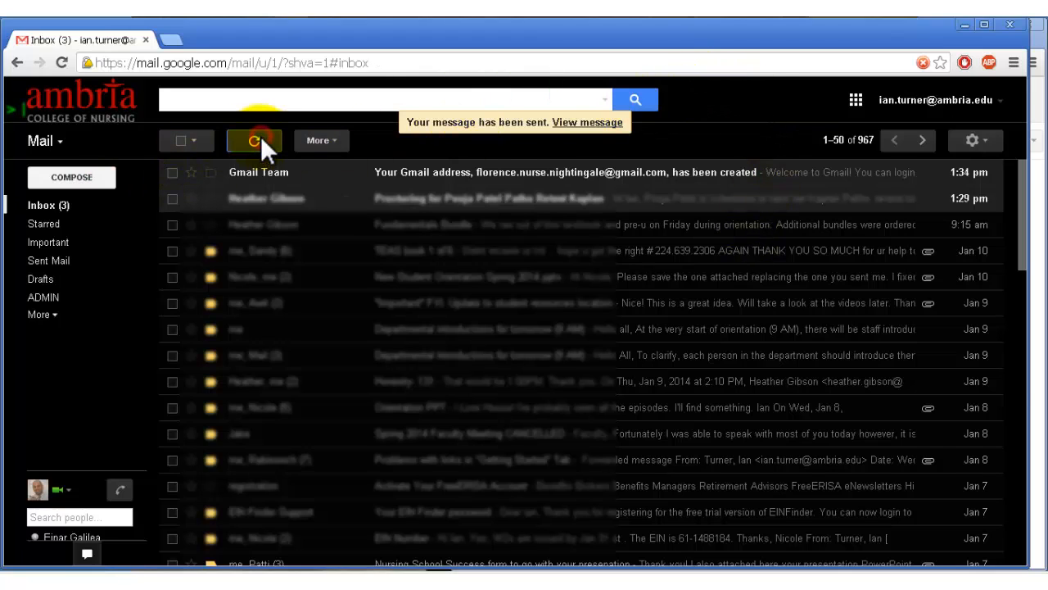
pyautogui.click(254, 140)
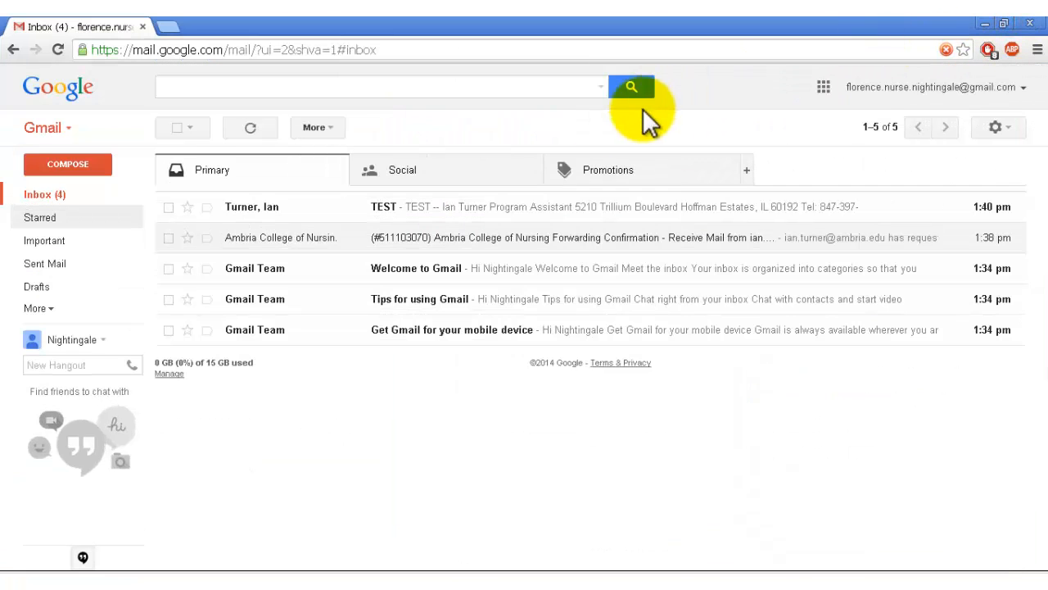
pyautogui.moveTo(593, 206)
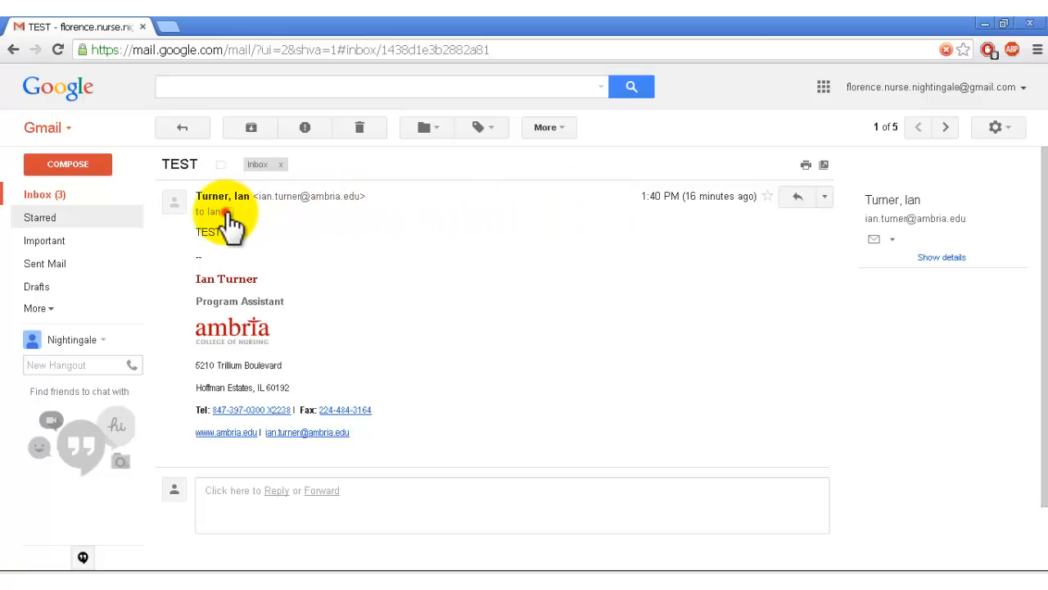
# View the forwarded TEST email's sender and recipient details in the personal inbox.
pyautogui.click(228, 211)
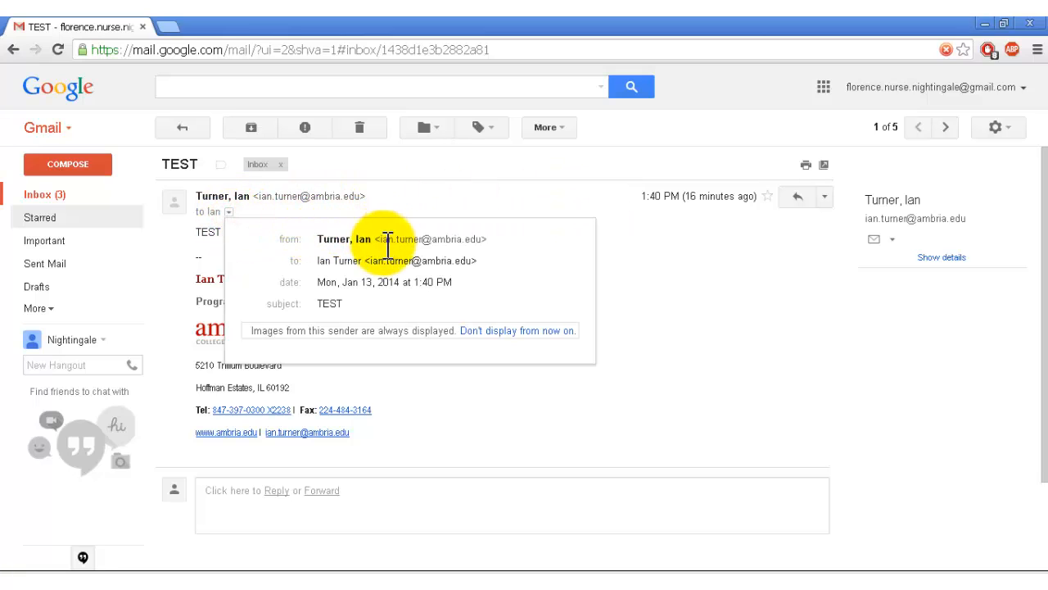
pyautogui.moveTo(418, 239)
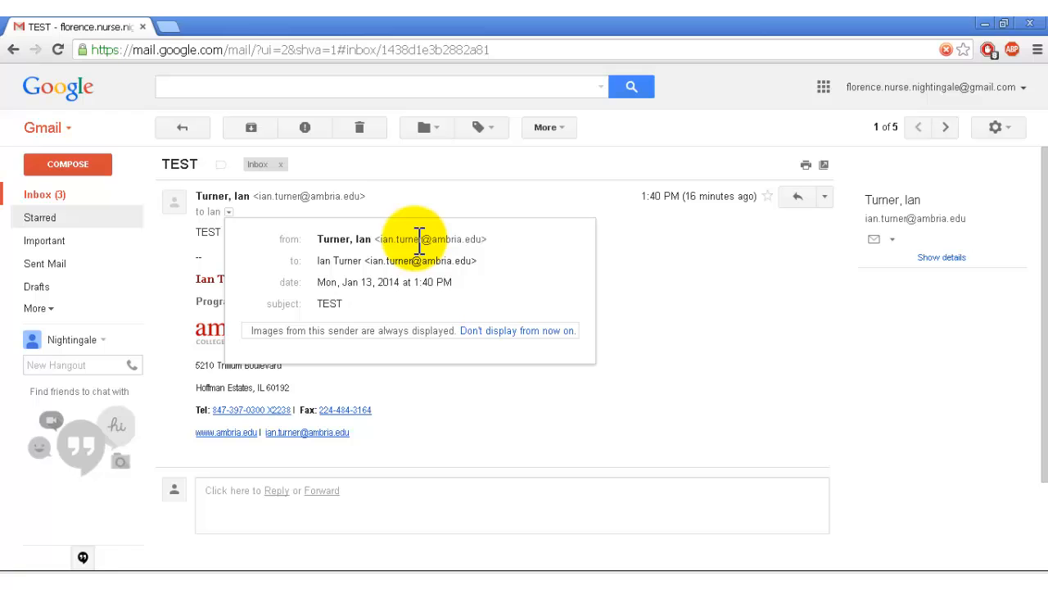
pyautogui.moveTo(274, 301)
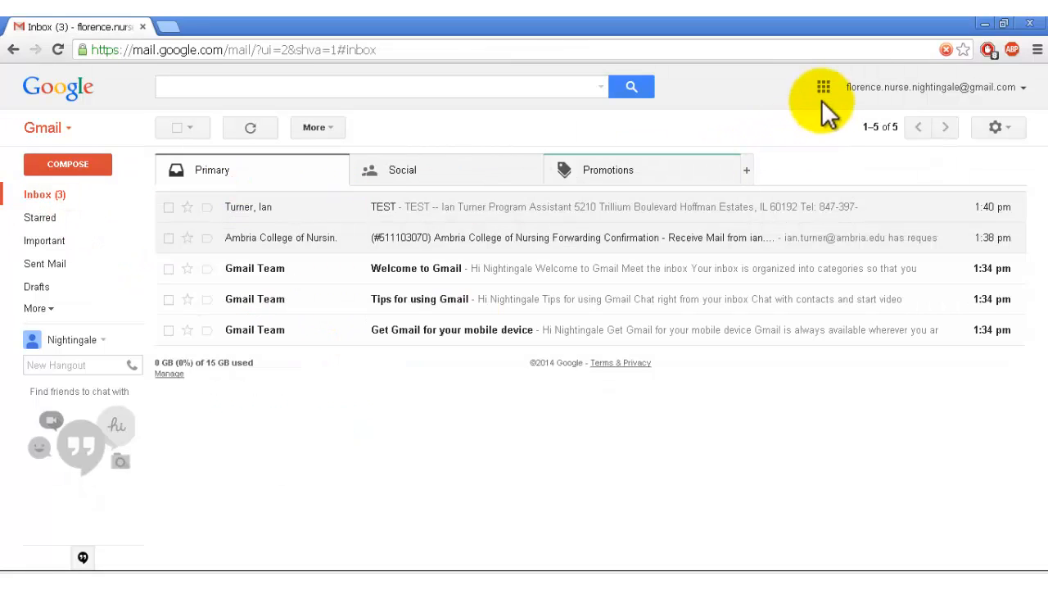
pyautogui.moveTo(922, 98)
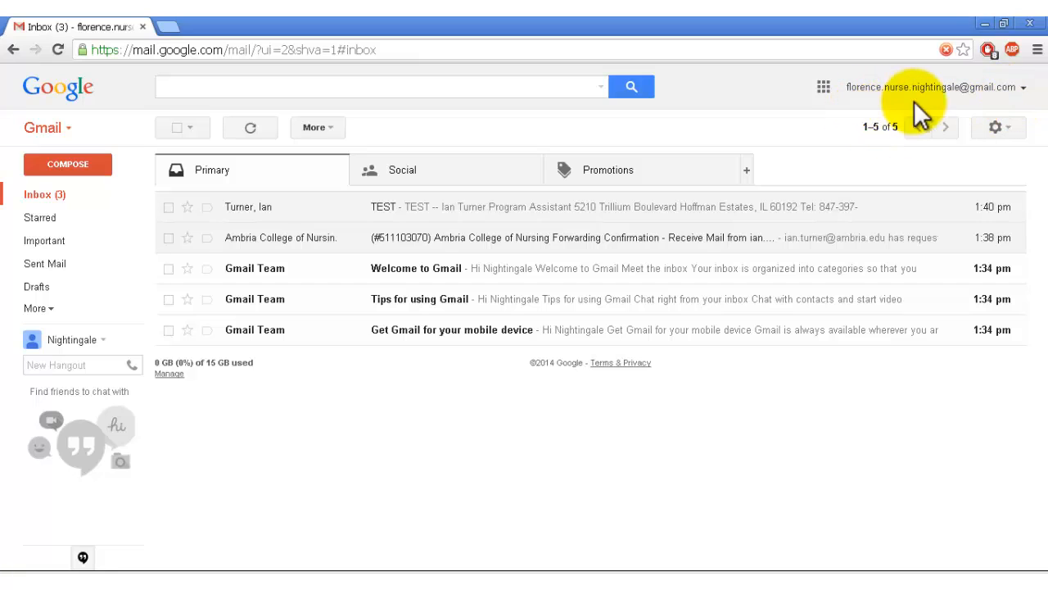
pyautogui.moveTo(835, 156)
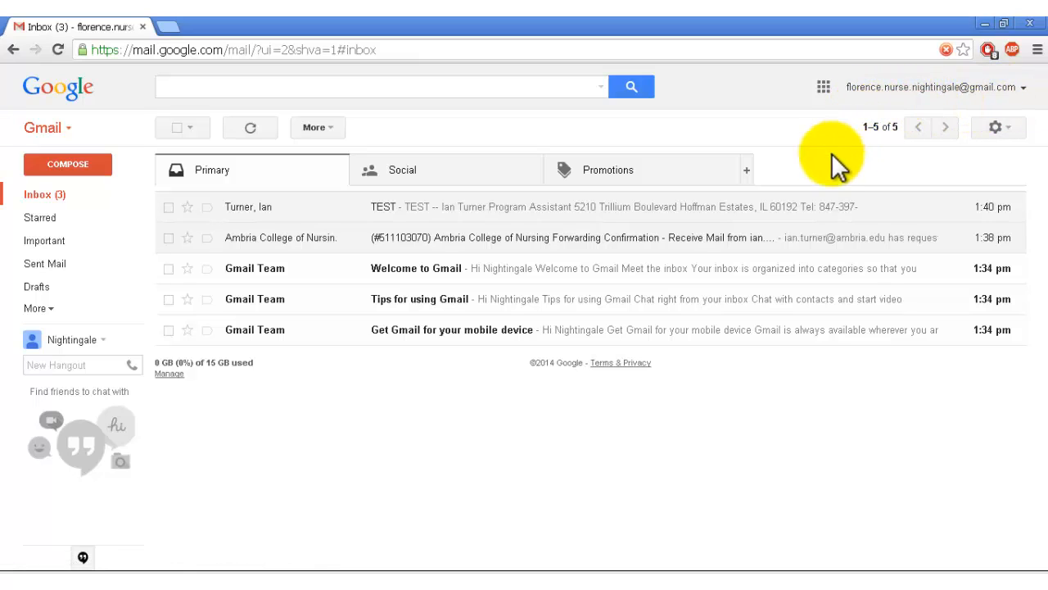
pyautogui.moveTo(1011, 27)
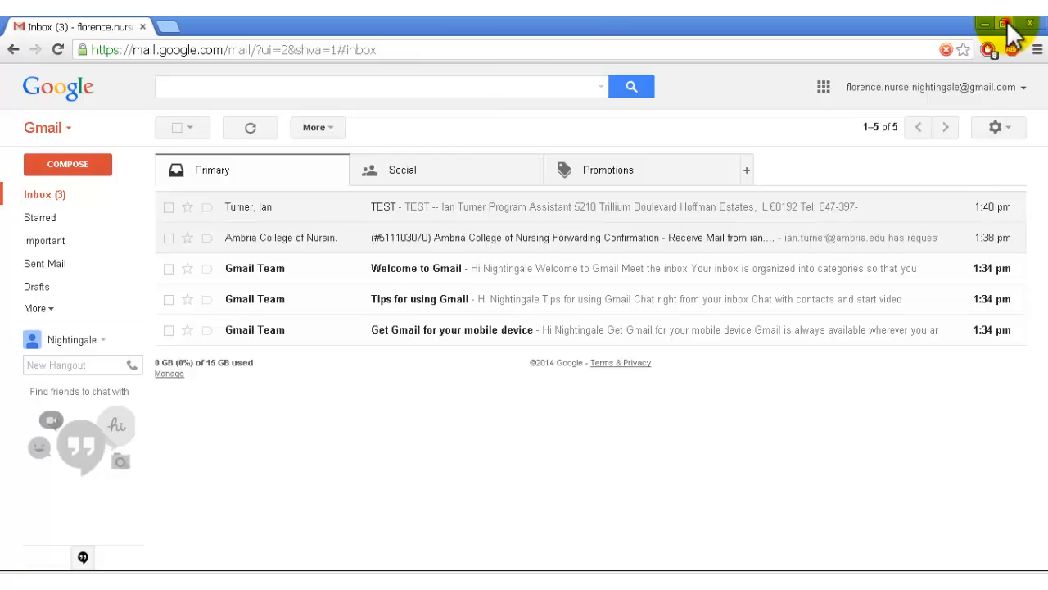